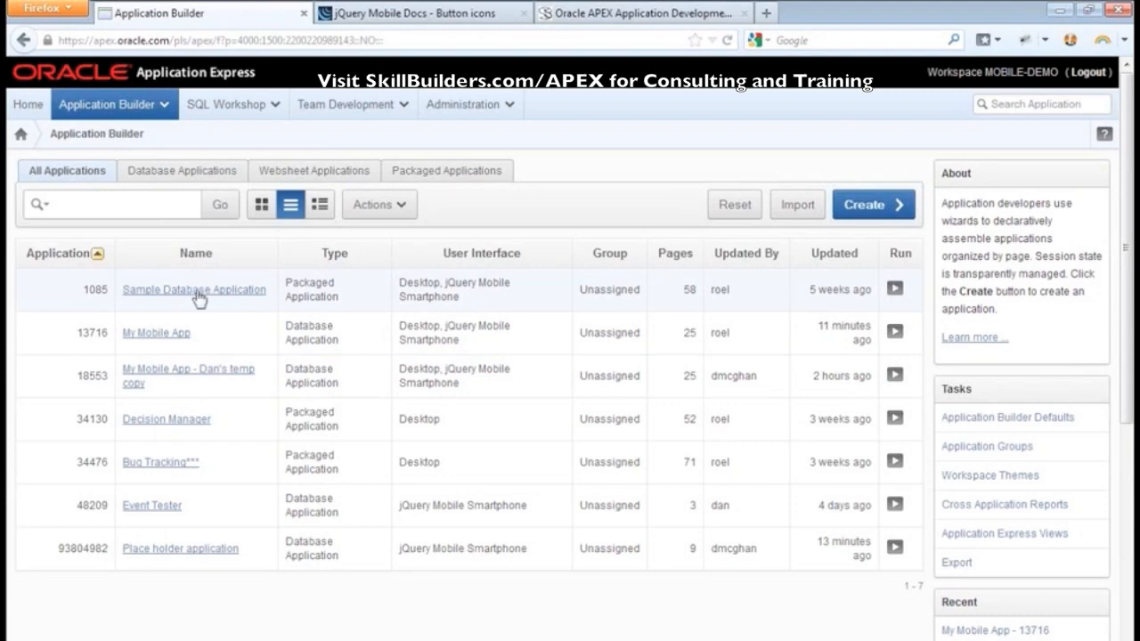
{"action": "mouse_move", "coordinate": [164, 306]}
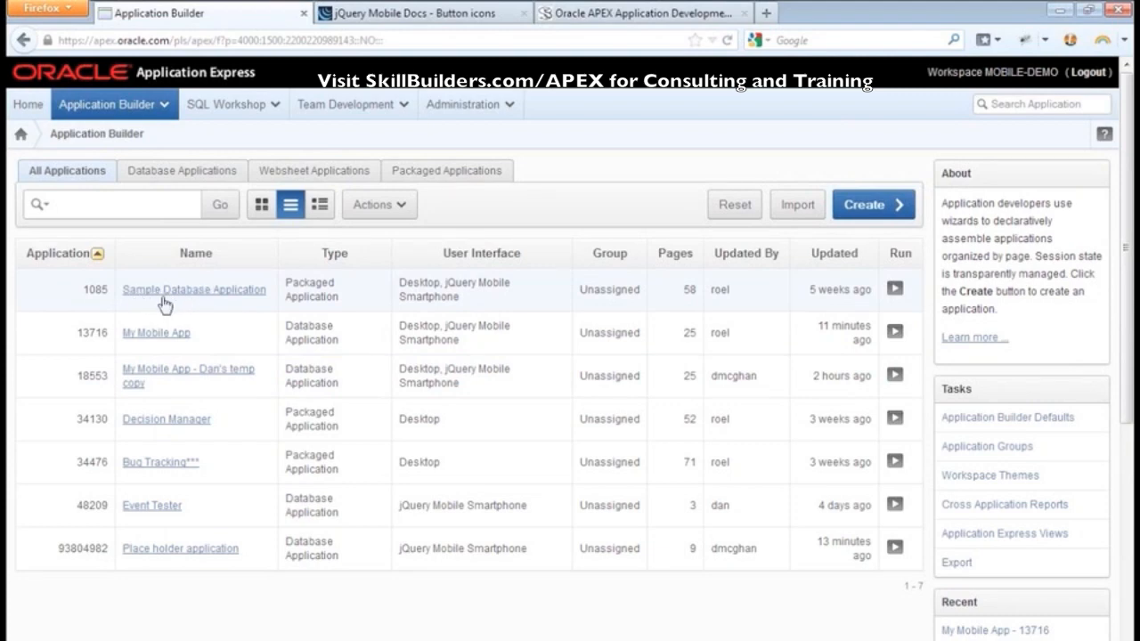
Open Sample Database Application (1085) from the All Applications report to view its pages.
{"action": "left_click", "coordinate": [194, 289]}
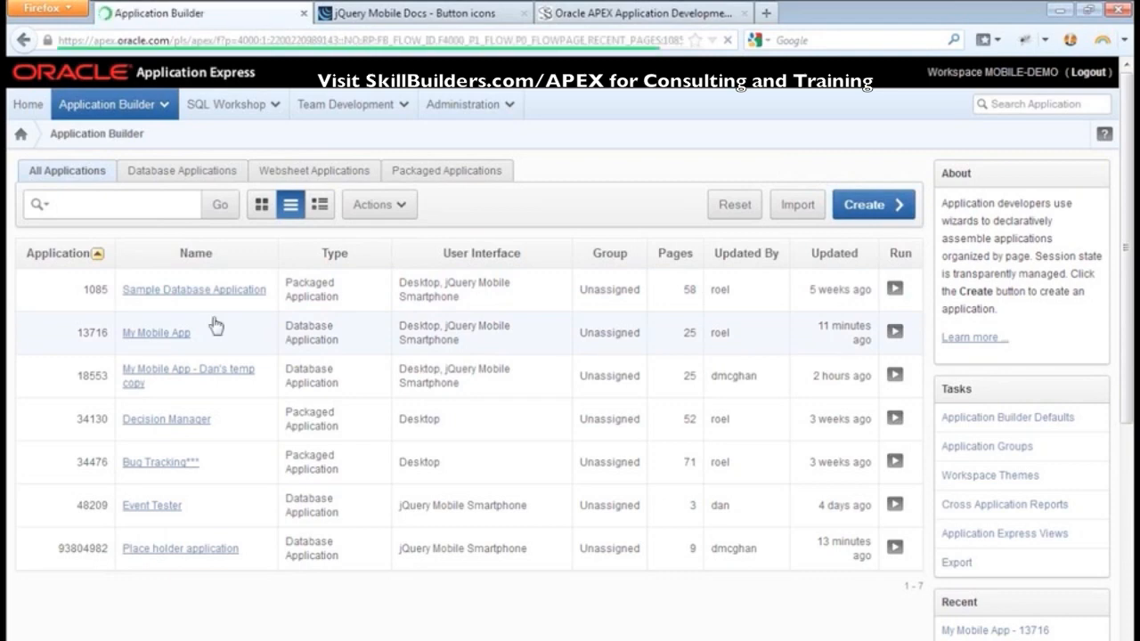
{"action": "left_click", "coordinate": [193, 289]}
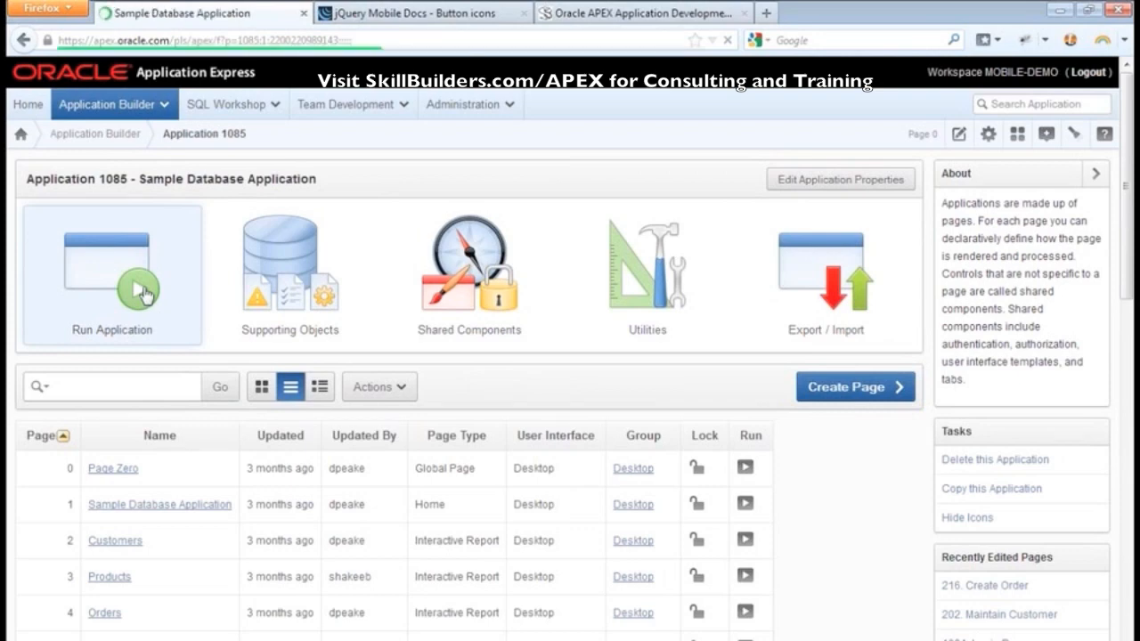
Run the Sample Database Application to show its sales, customers, products and orders dashboard.
{"action": "left_click", "coordinate": [112, 276]}
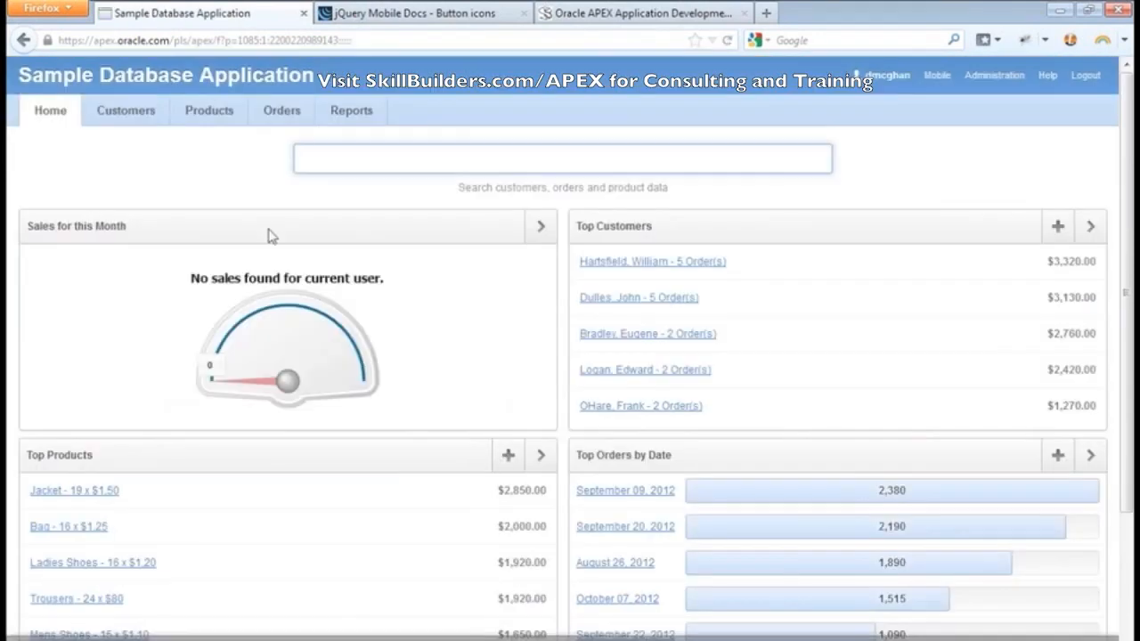
{"action": "mouse_move", "coordinate": [158, 217]}
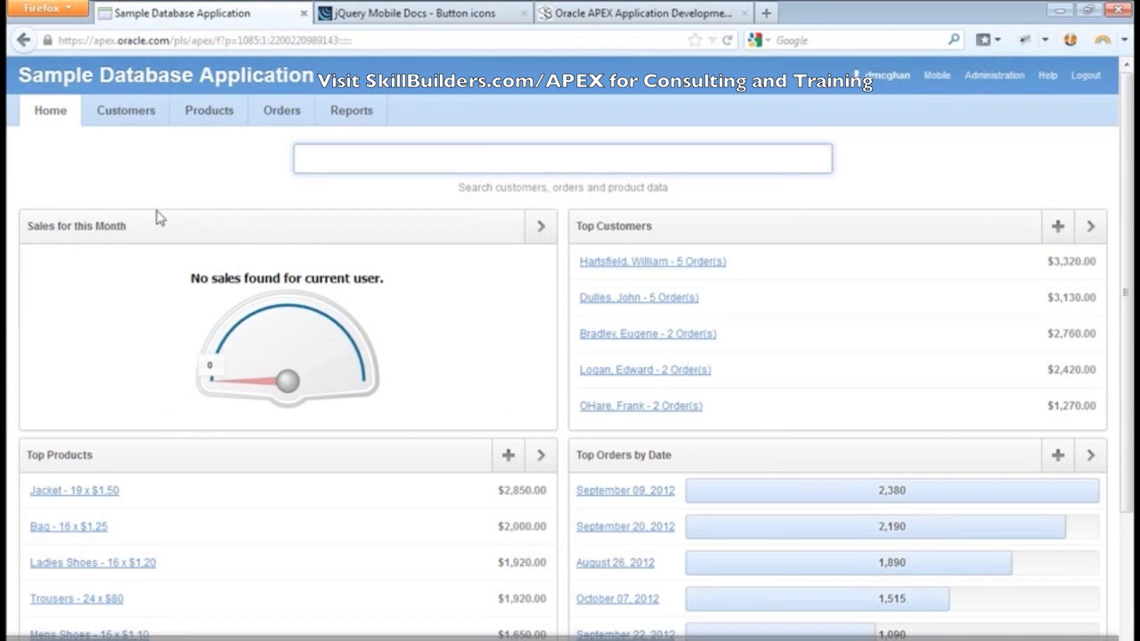
{"action": "left_click", "coordinate": [561, 159]}
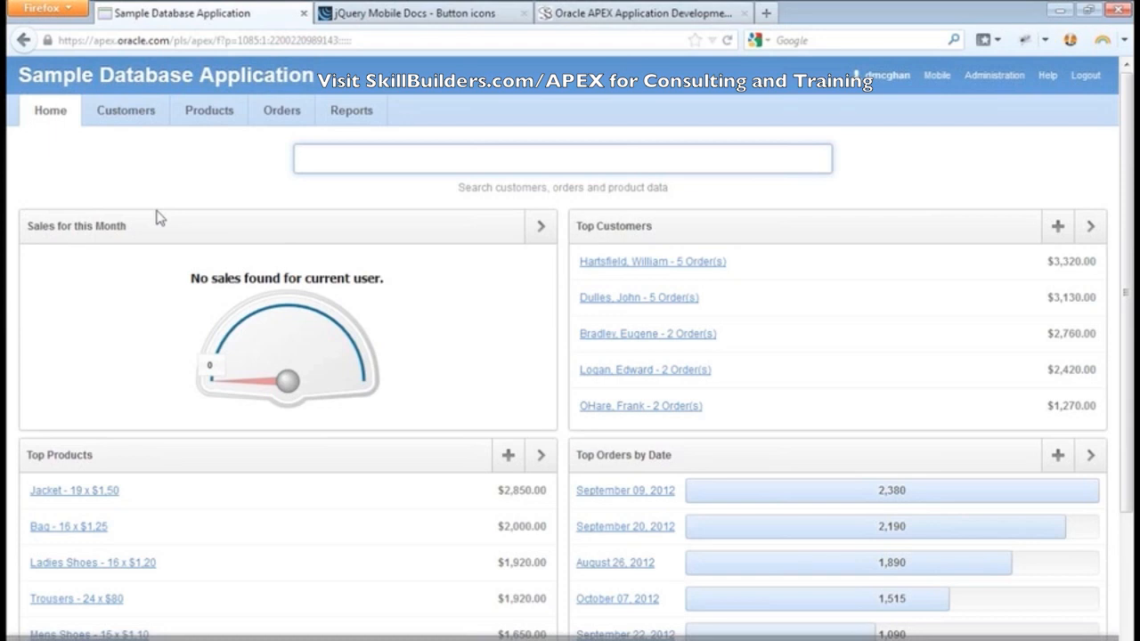
{"action": "left_click", "coordinate": [126, 110]}
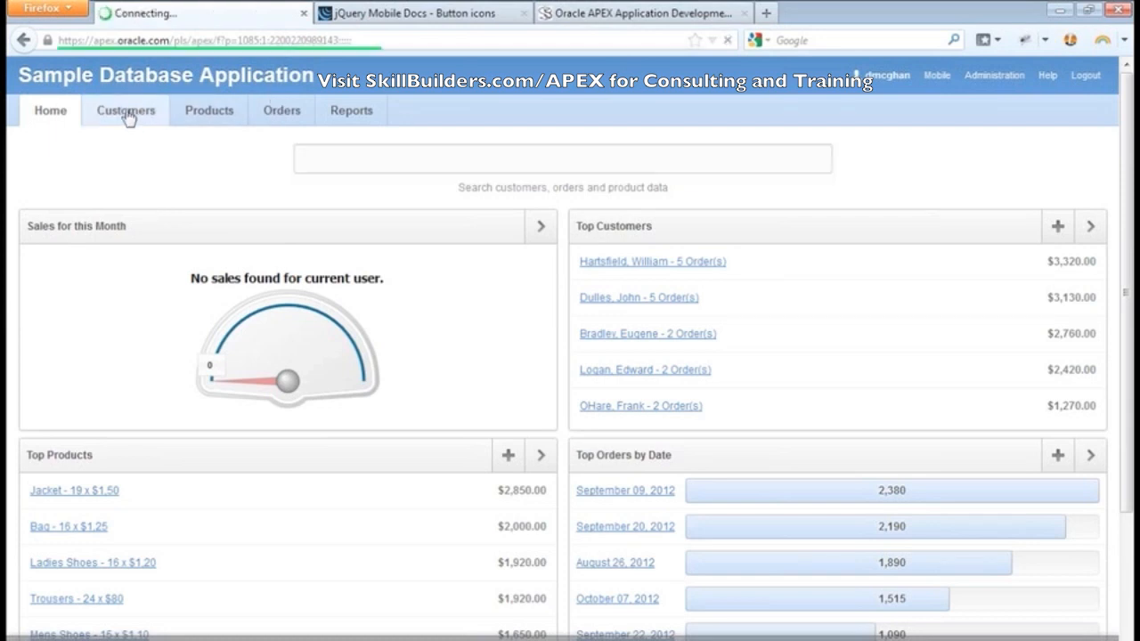
{"action": "left_click", "coordinate": [126, 111]}
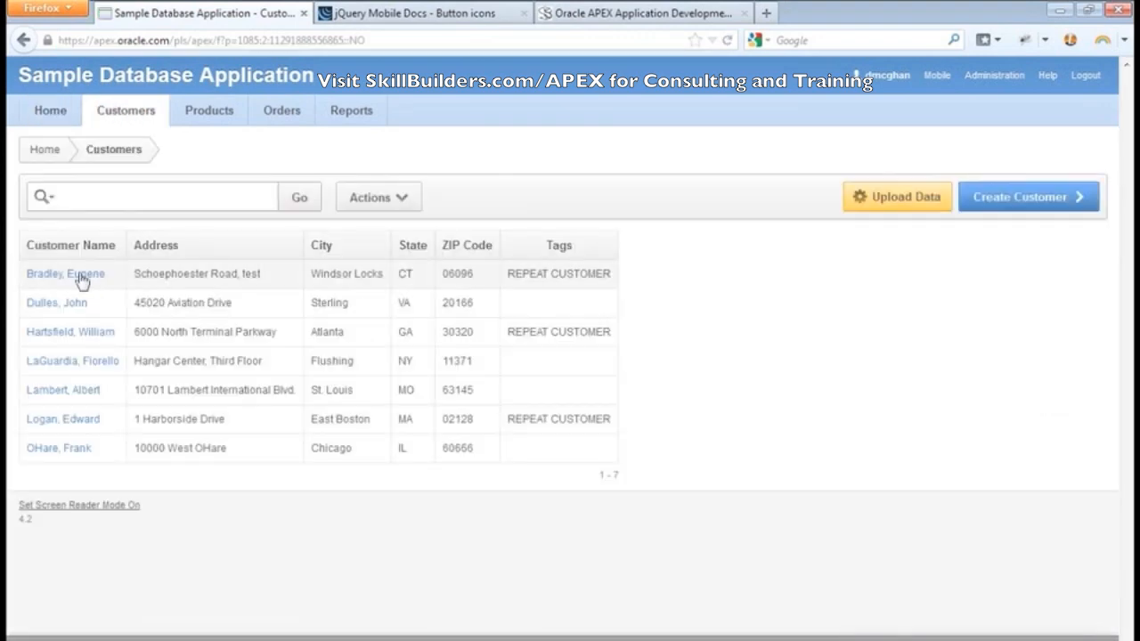
{"action": "left_click", "coordinate": [65, 274]}
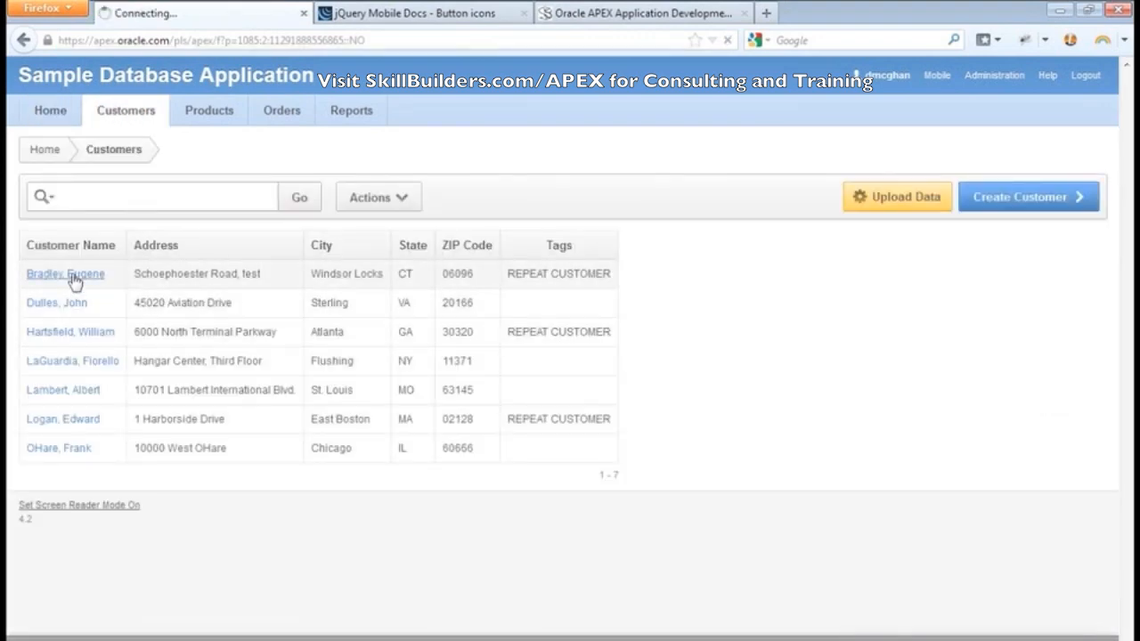
{"action": "left_click", "coordinate": [65, 273]}
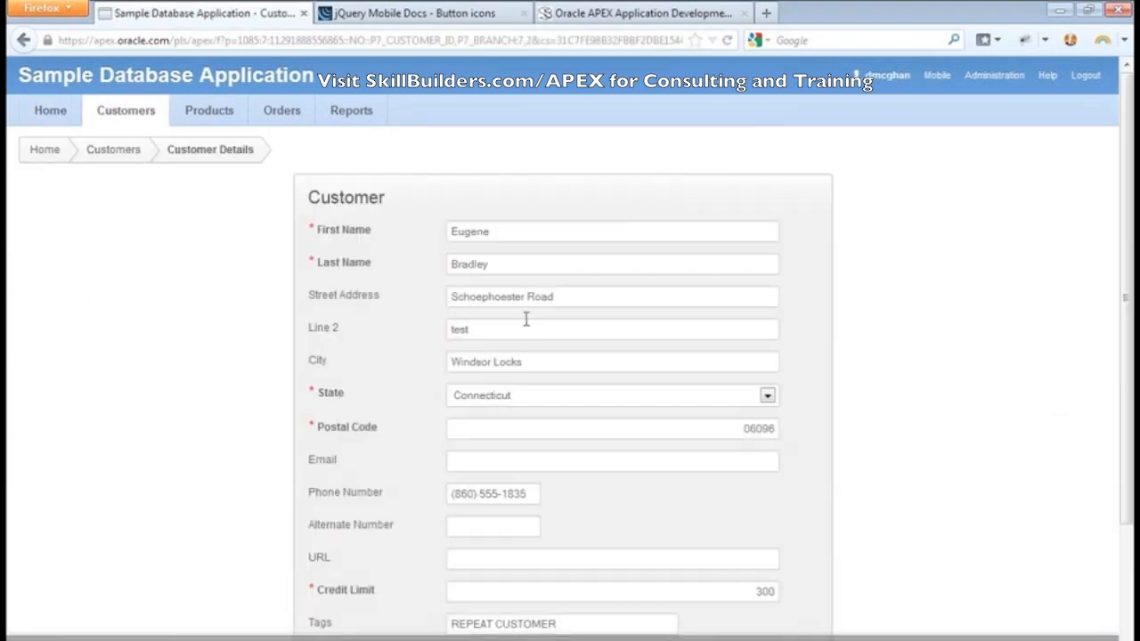
{"action": "left_click", "coordinate": [209, 110]}
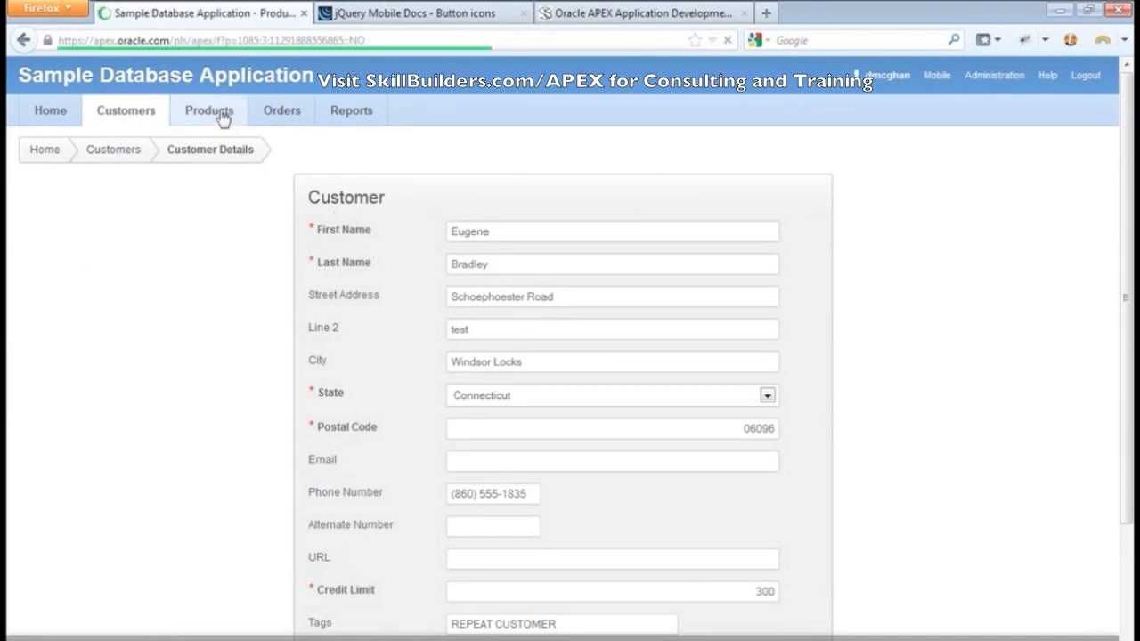
{"action": "left_click", "coordinate": [209, 109]}
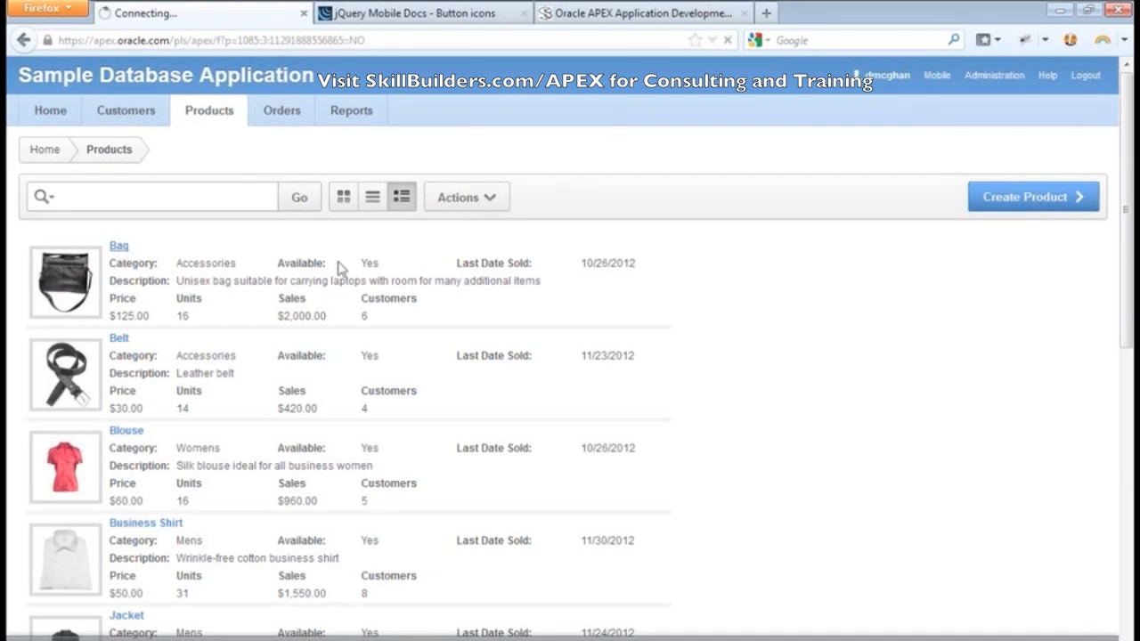
{"action": "left_click", "coordinate": [117, 245]}
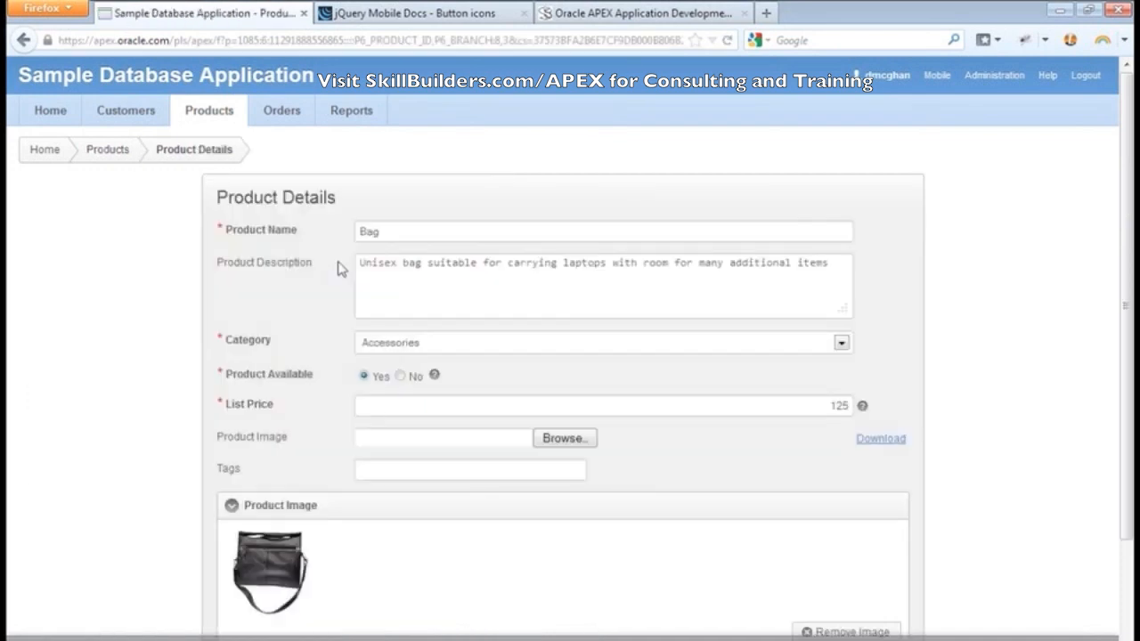
{"action": "left_click", "coordinate": [125, 109]}
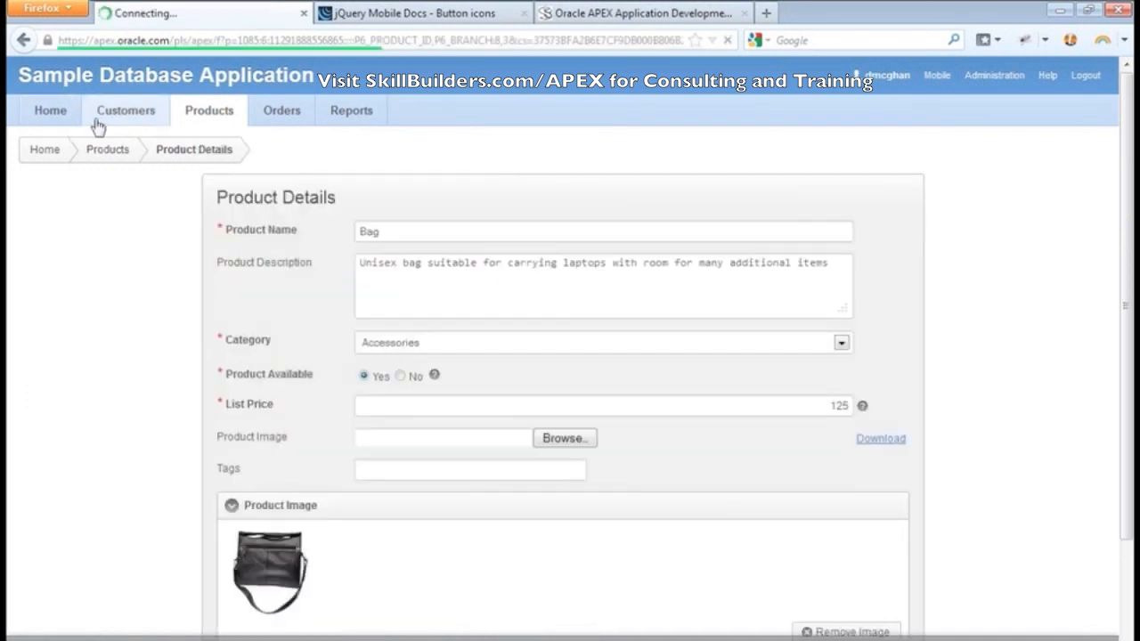
{"action": "left_click", "coordinate": [50, 110]}
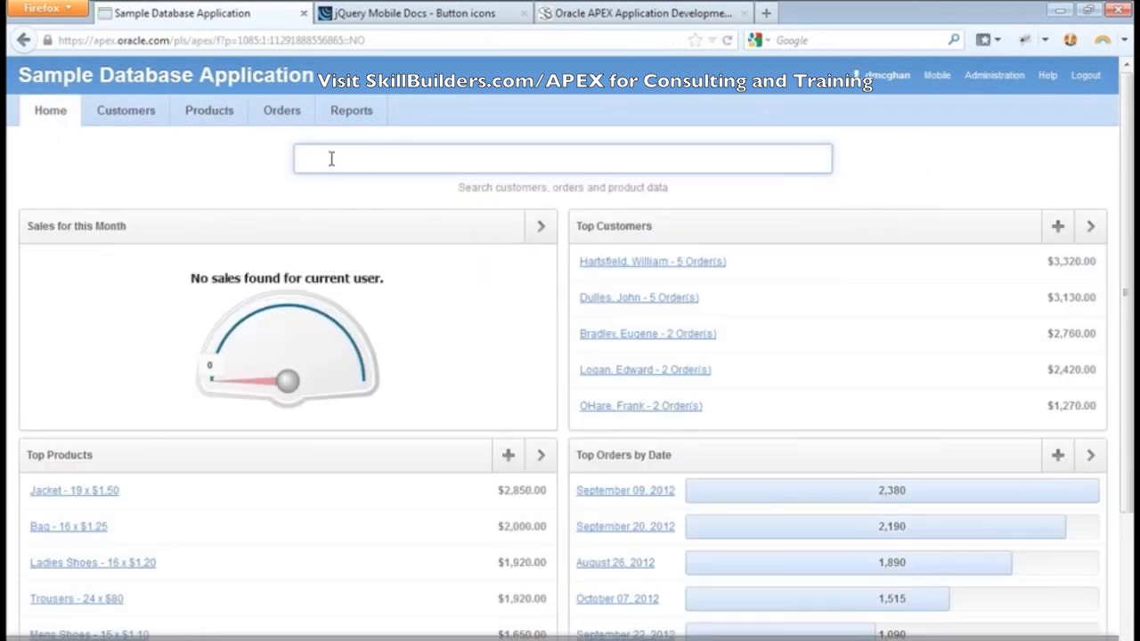
{"action": "mouse_move", "coordinate": [319, 138]}
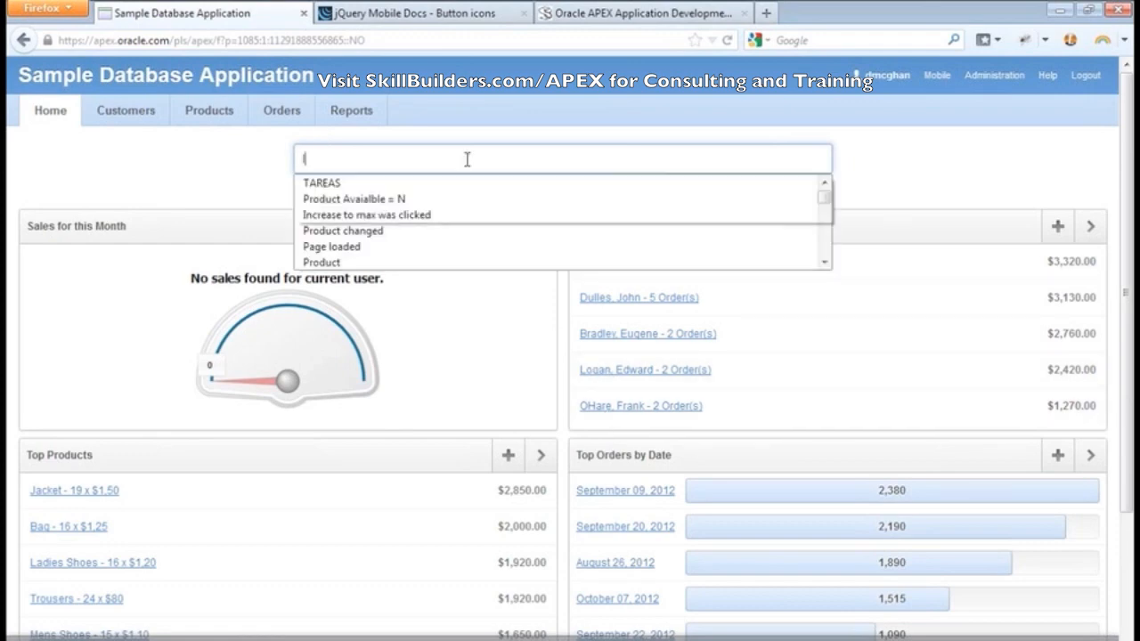
Search the sample app for 'logan', returning customer Edward Logan and two orders.
{"action": "type", "text": "logan"}
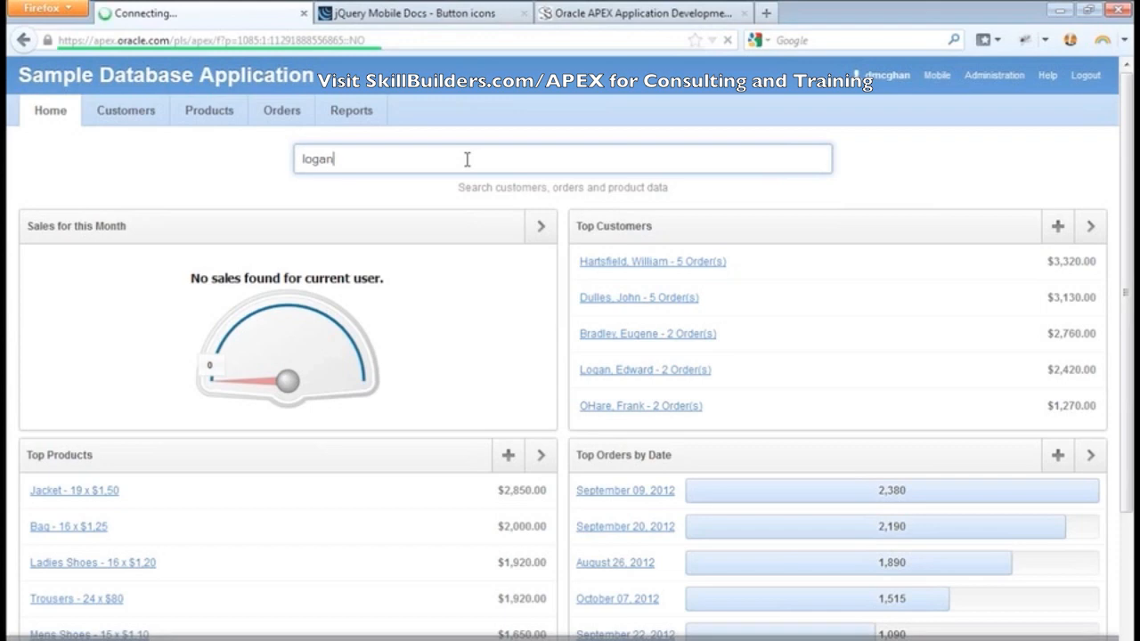
{"action": "key", "text": "Return"}
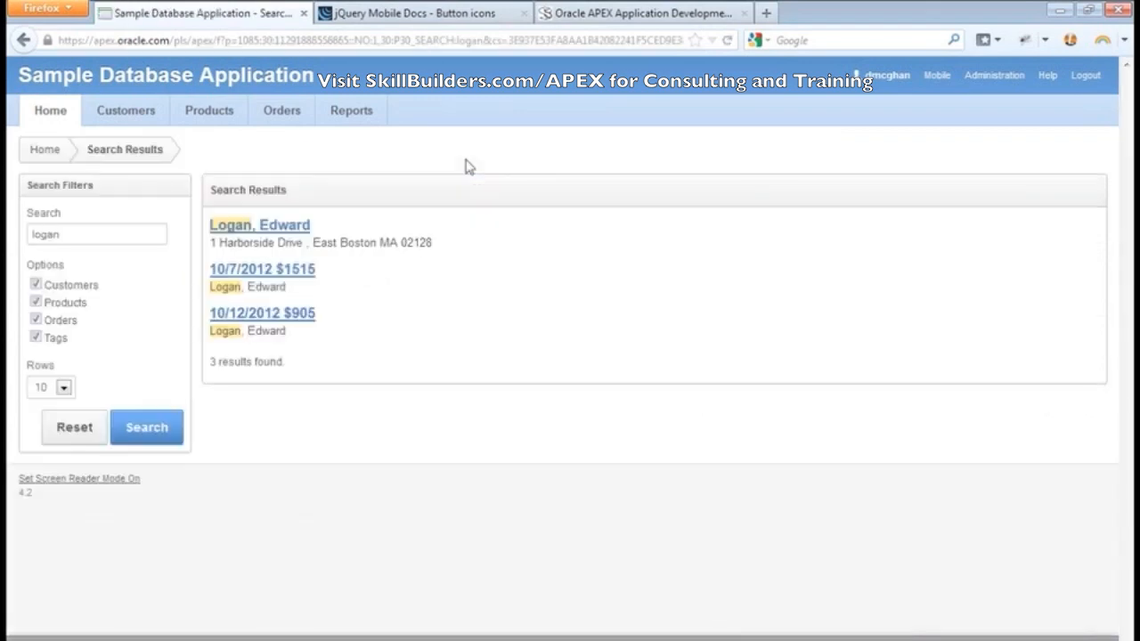
{"action": "mouse_move", "coordinate": [267, 303]}
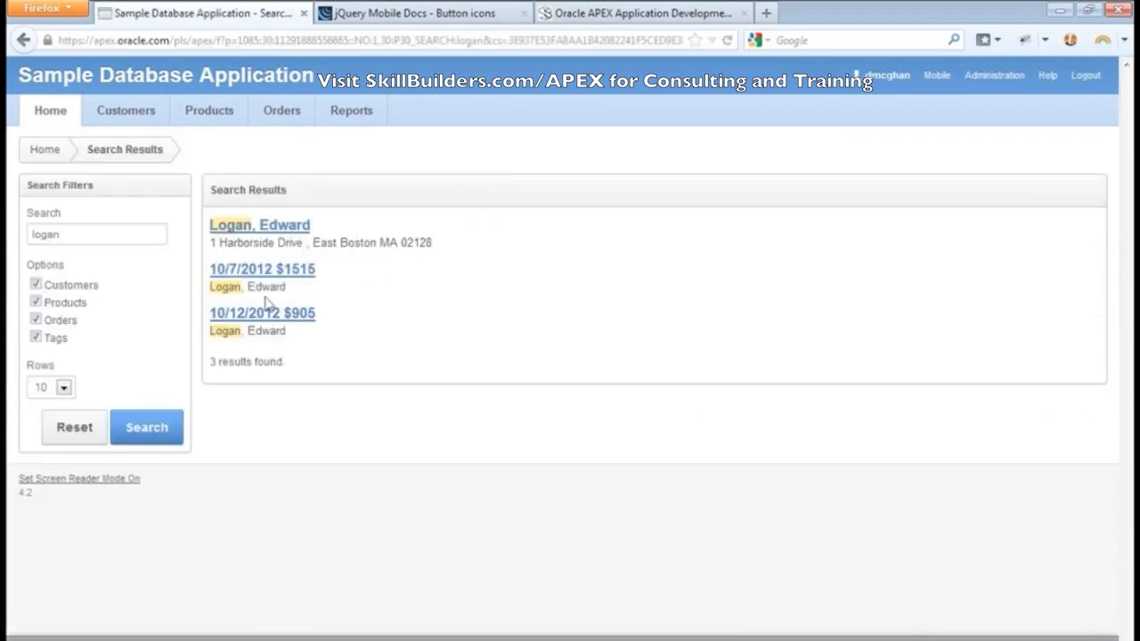
{"action": "mouse_move", "coordinate": [200, 261]}
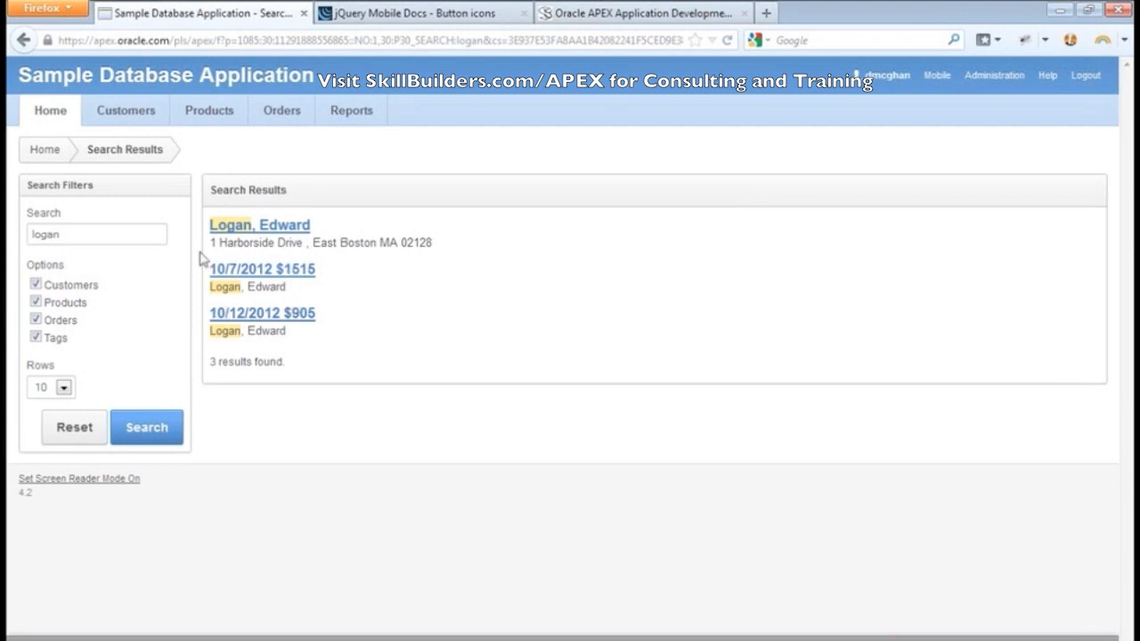
{"action": "mouse_move", "coordinate": [267, 283]}
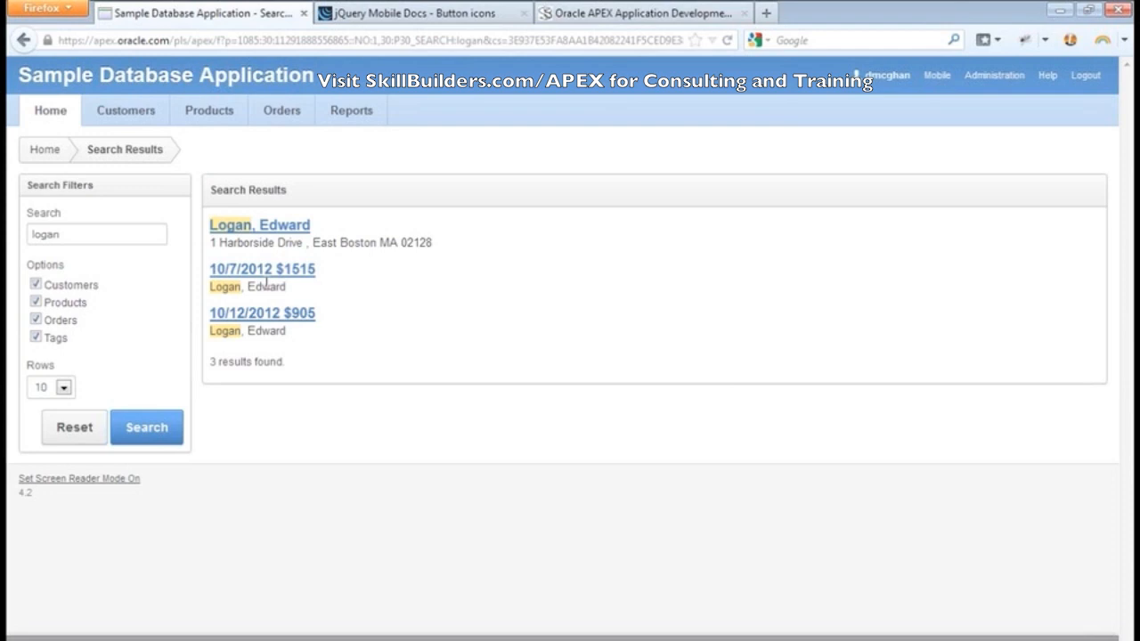
{"action": "mouse_move", "coordinate": [481, 261]}
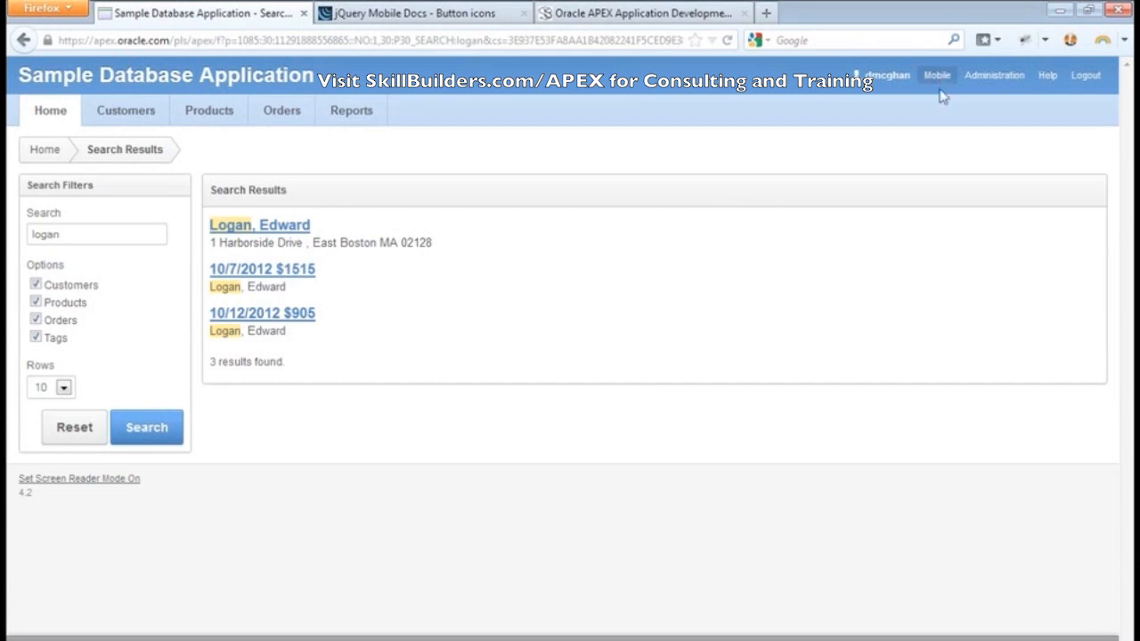
{"action": "mouse_move", "coordinate": [937, 89]}
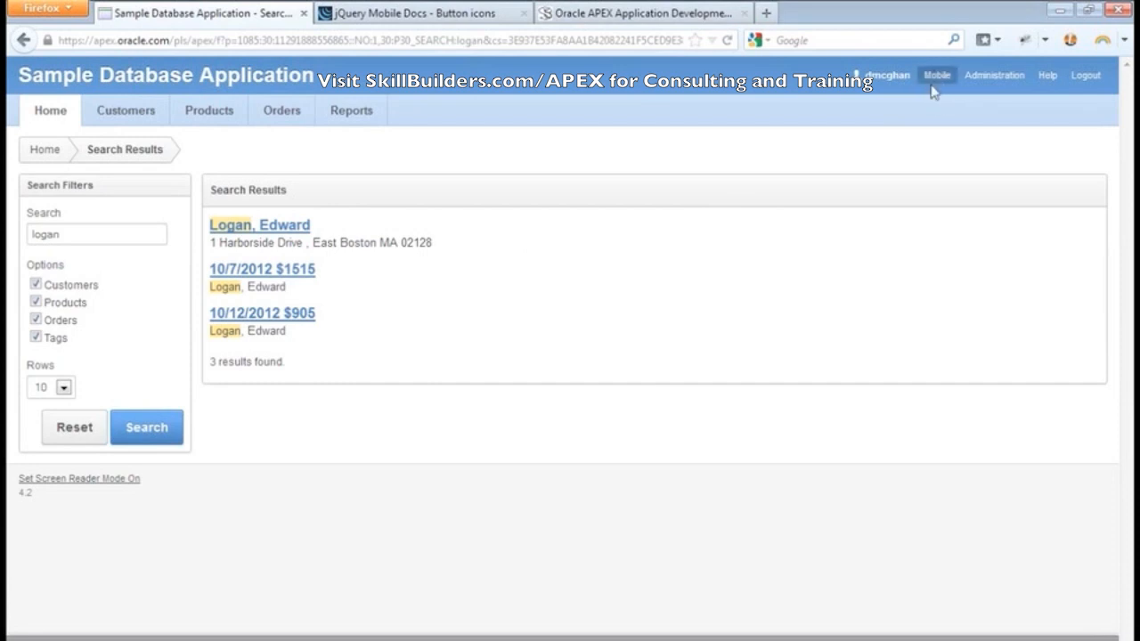
{"action": "mouse_move", "coordinate": [744, 147]}
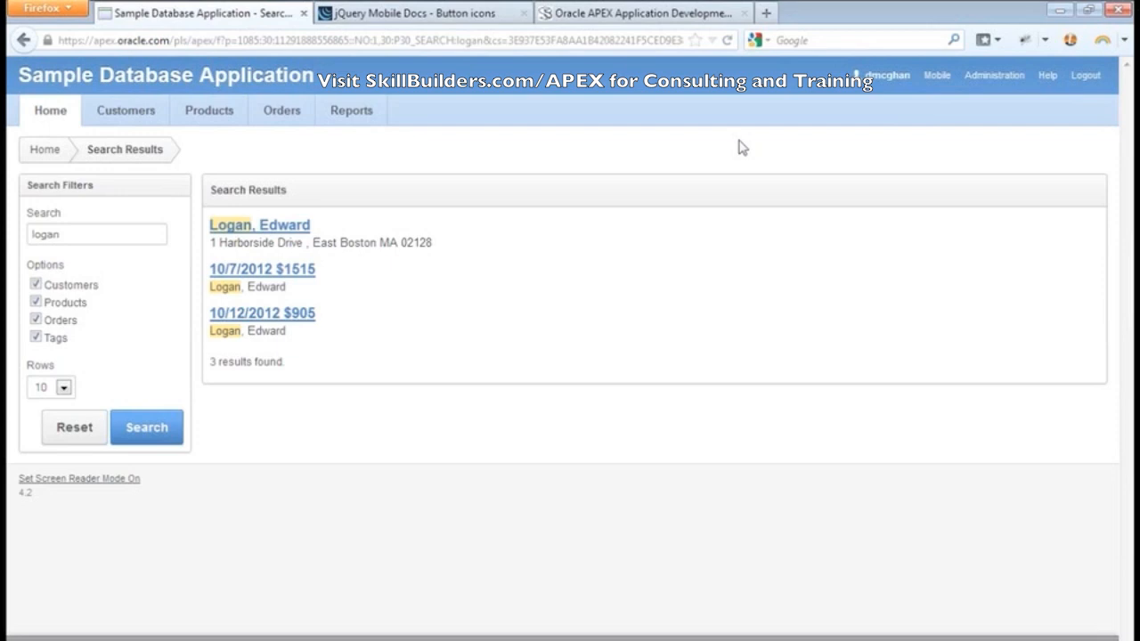
{"action": "mouse_move", "coordinate": [521, 303]}
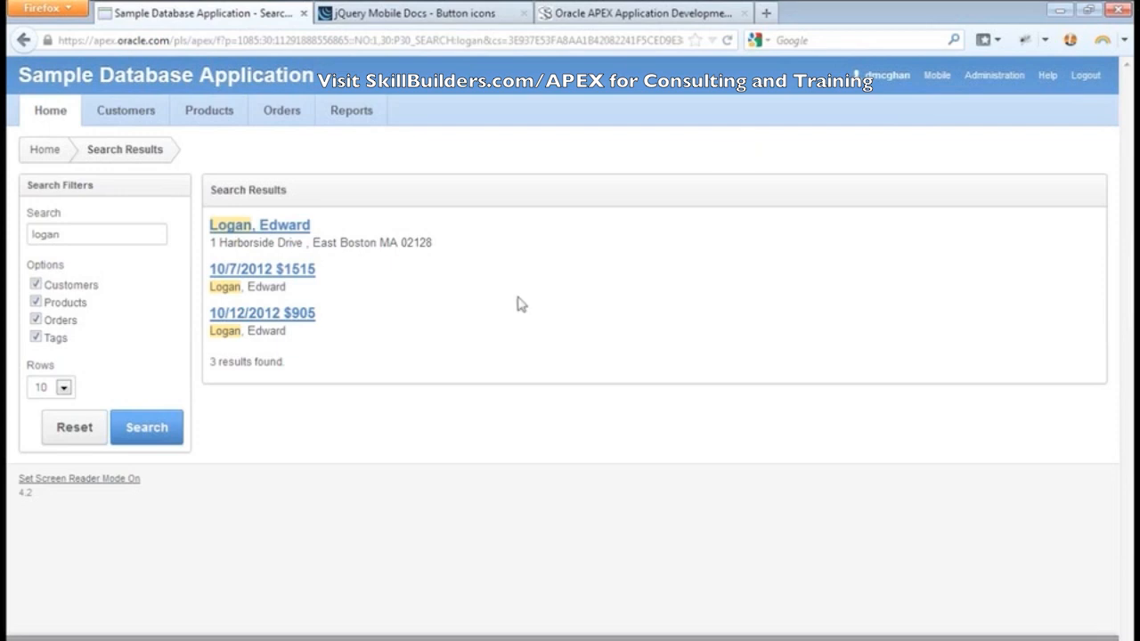
{"action": "mouse_move", "coordinate": [331, 468]}
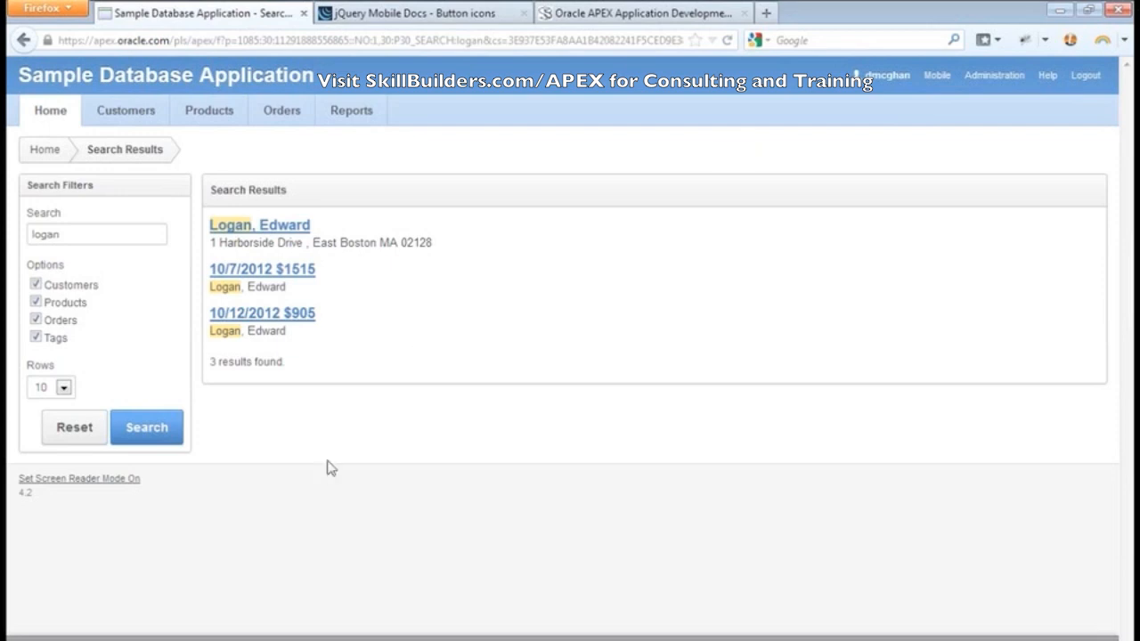
Step back to the APEX login, sign into the mobile-demo workspace, and open Application Builder.
{"action": "left_click", "coordinate": [50, 109]}
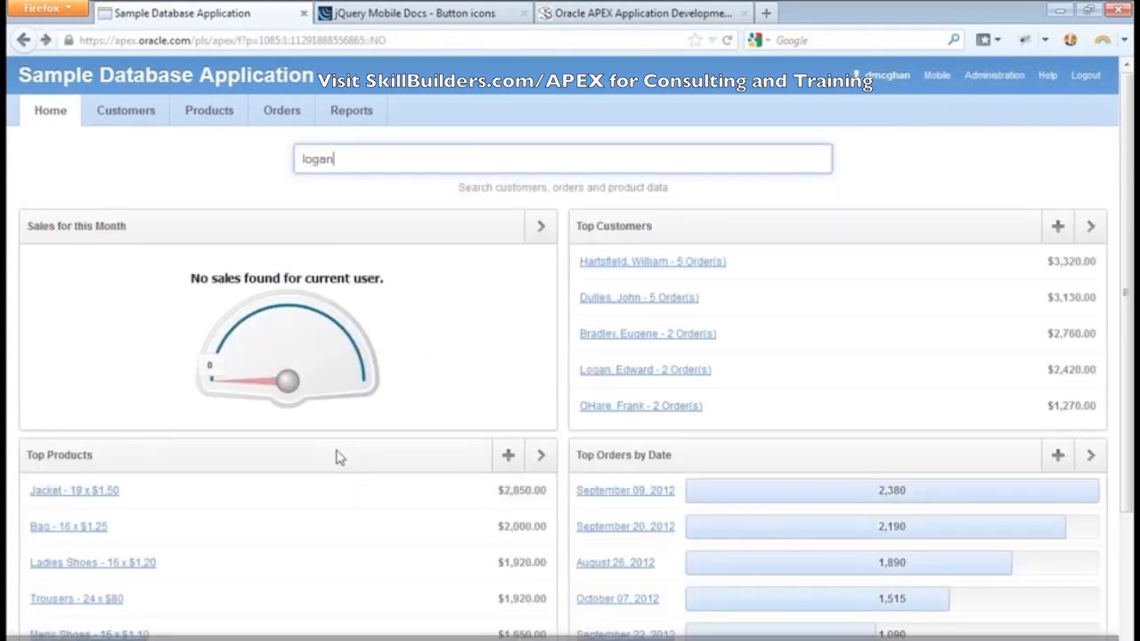
{"action": "left_click", "coordinate": [68, 527]}
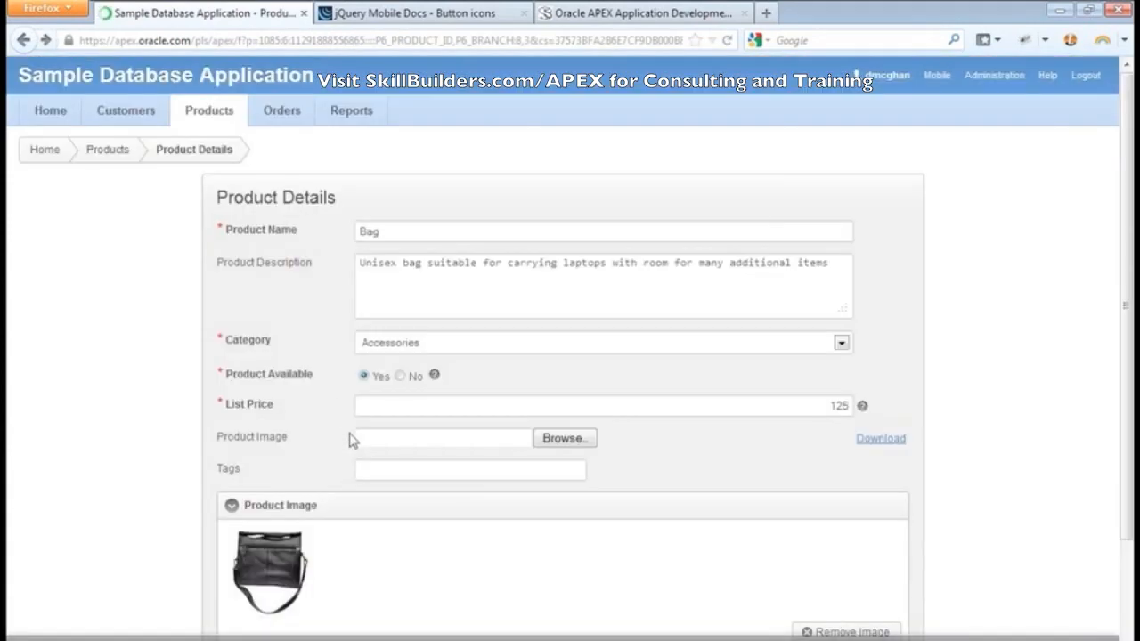
{"action": "left_click", "coordinate": [106, 149]}
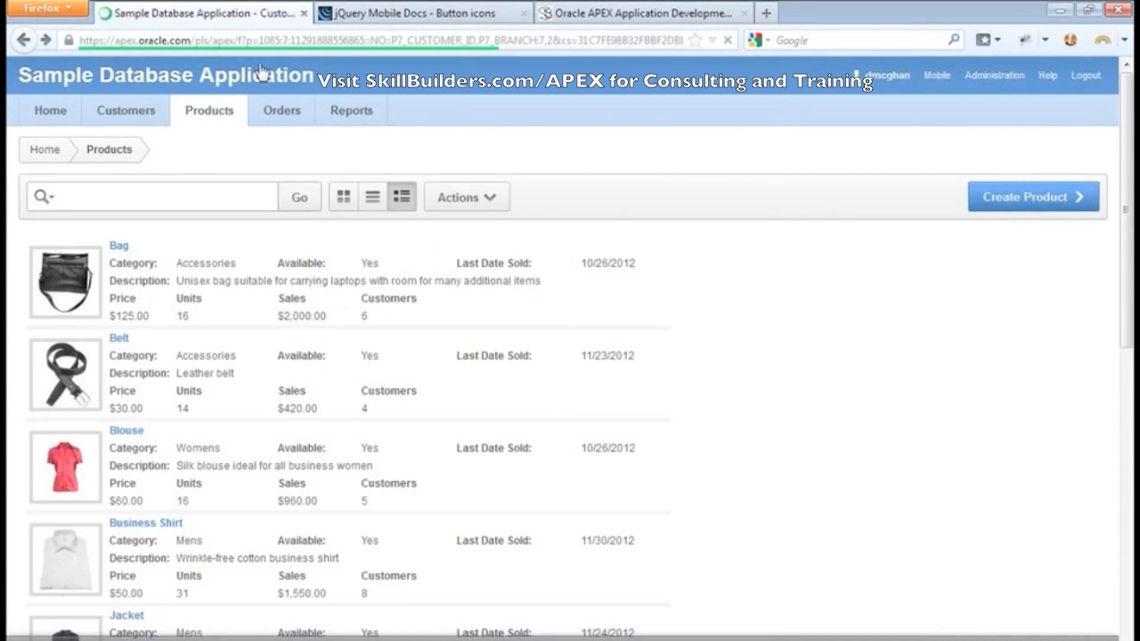
{"action": "left_click", "coordinate": [125, 110]}
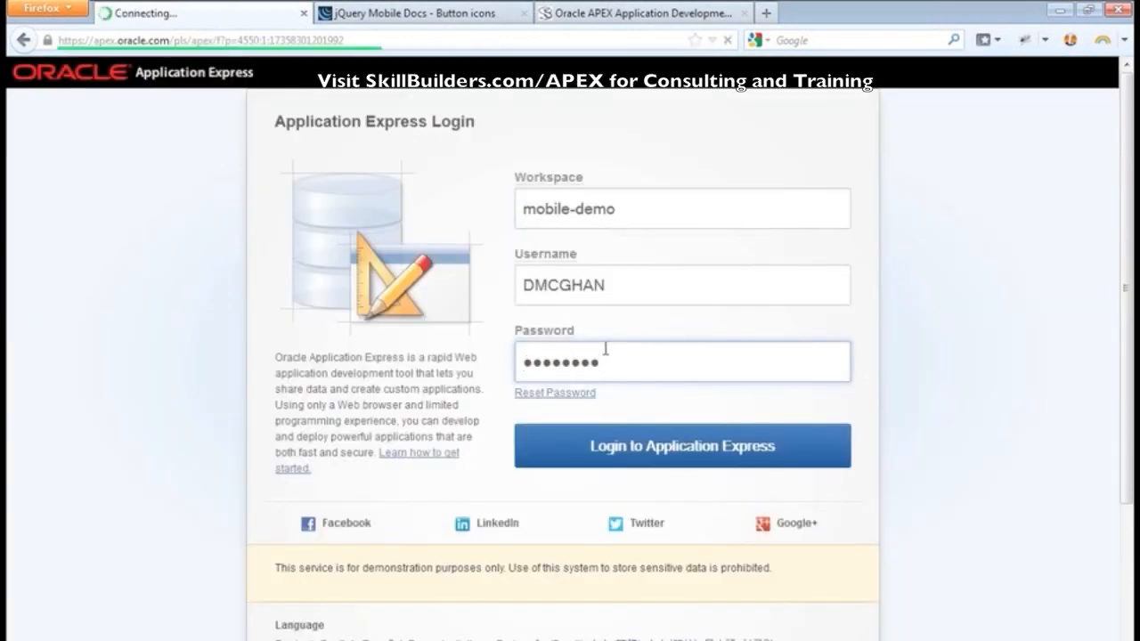
{"action": "left_click", "coordinate": [681, 446]}
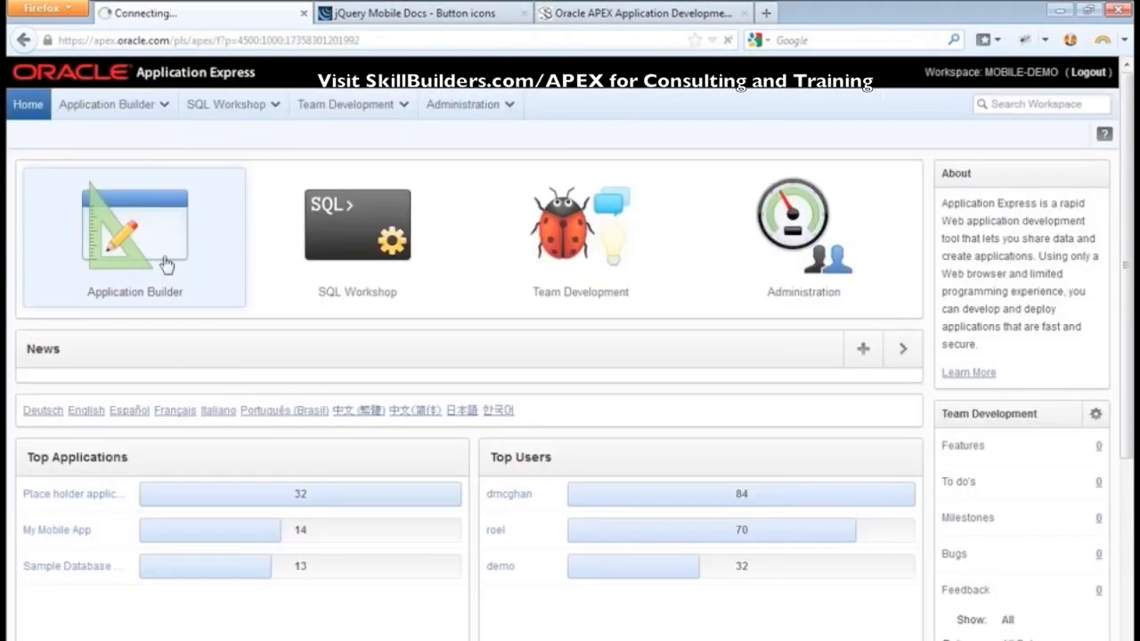
{"action": "left_click", "coordinate": [133, 232]}
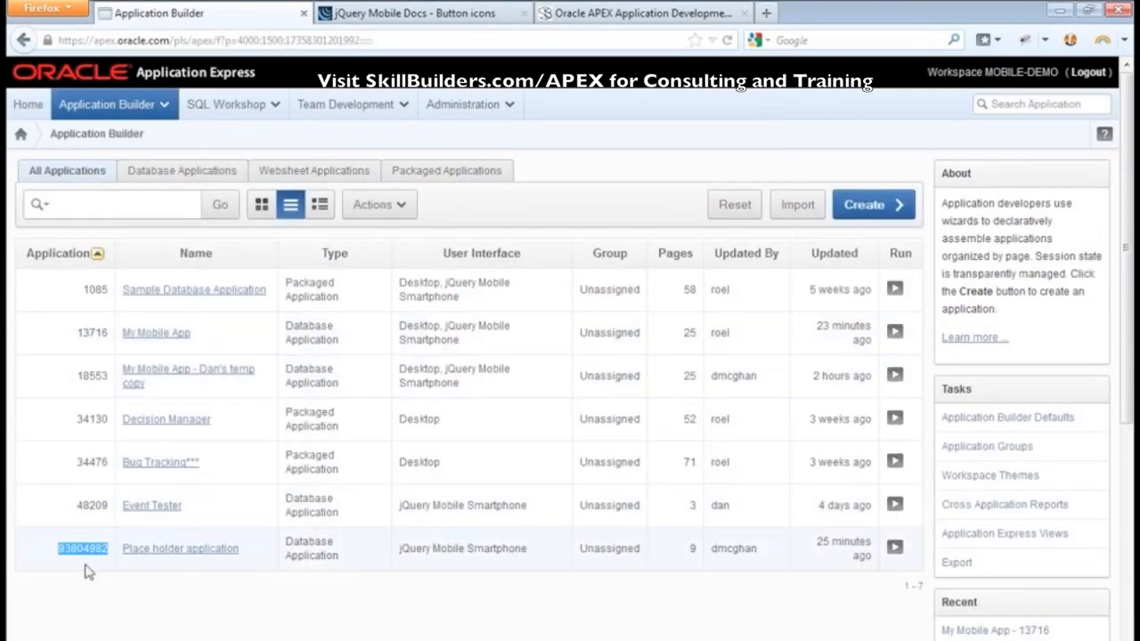
{"action": "mouse_move", "coordinate": [178, 554]}
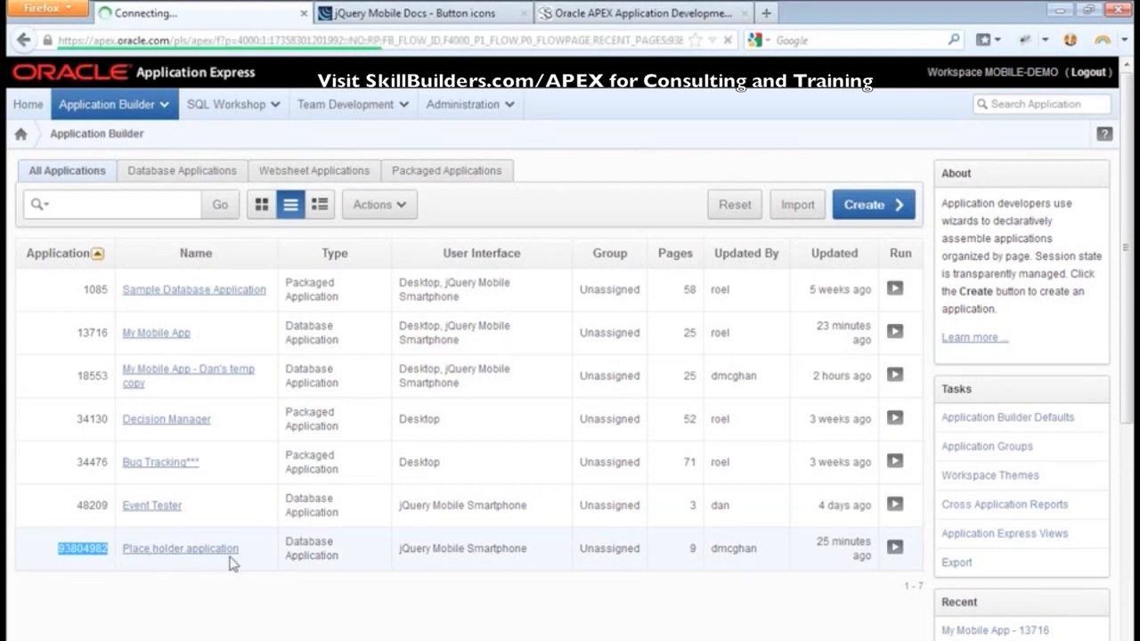
Permanently delete the Place holder application, leaving six applications in the workspace.
{"action": "left_click", "coordinate": [179, 548]}
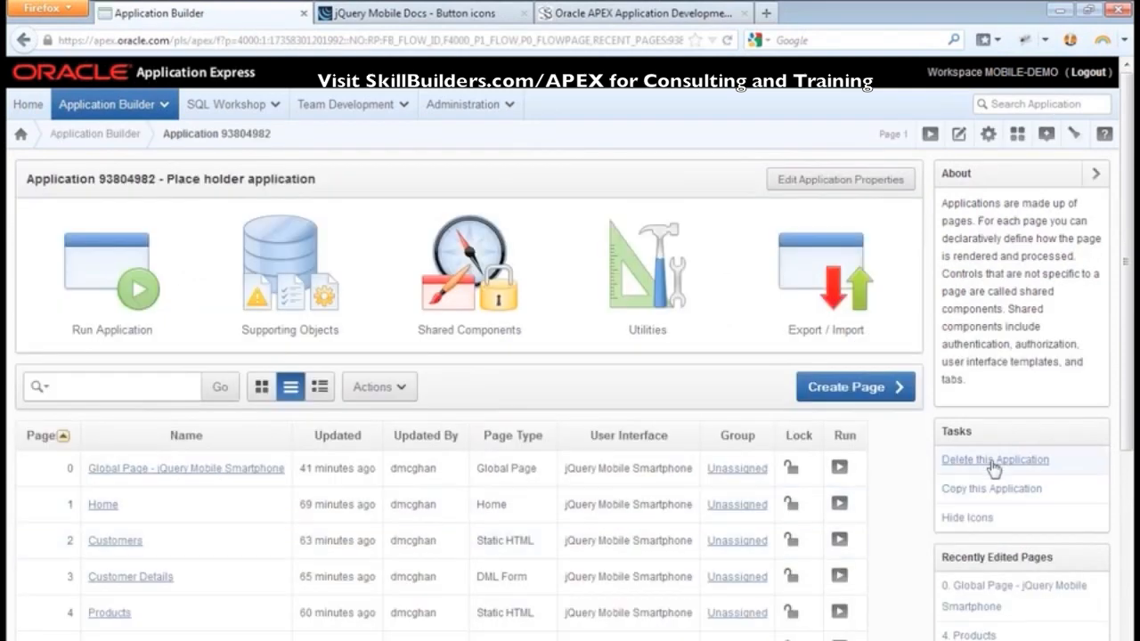
{"action": "left_click", "coordinate": [995, 460]}
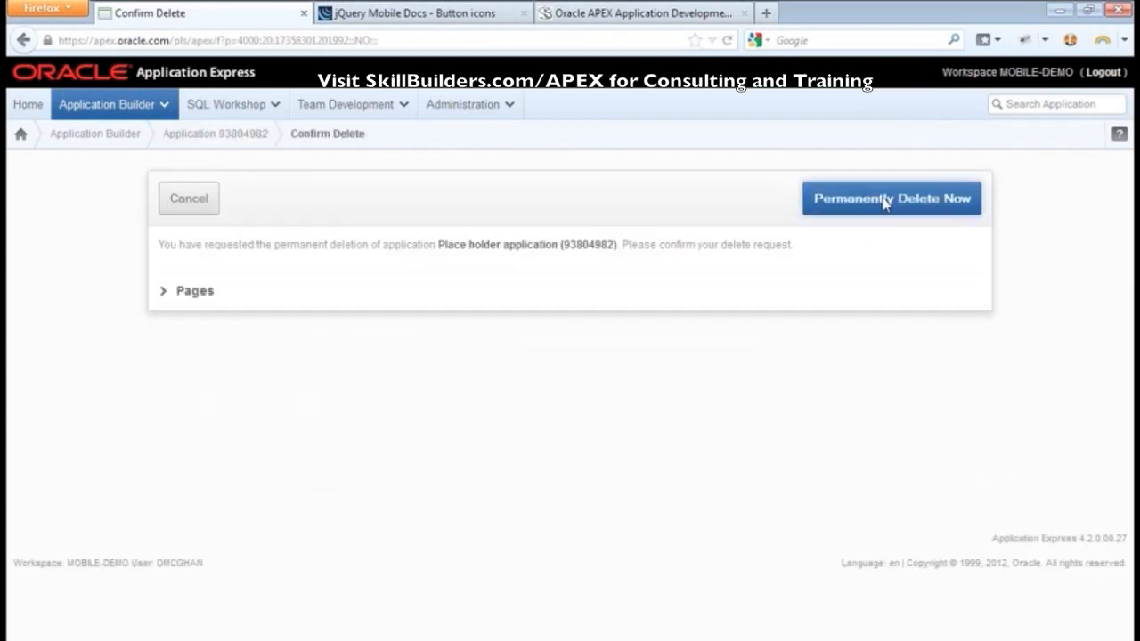
{"action": "left_click", "coordinate": [890, 198]}
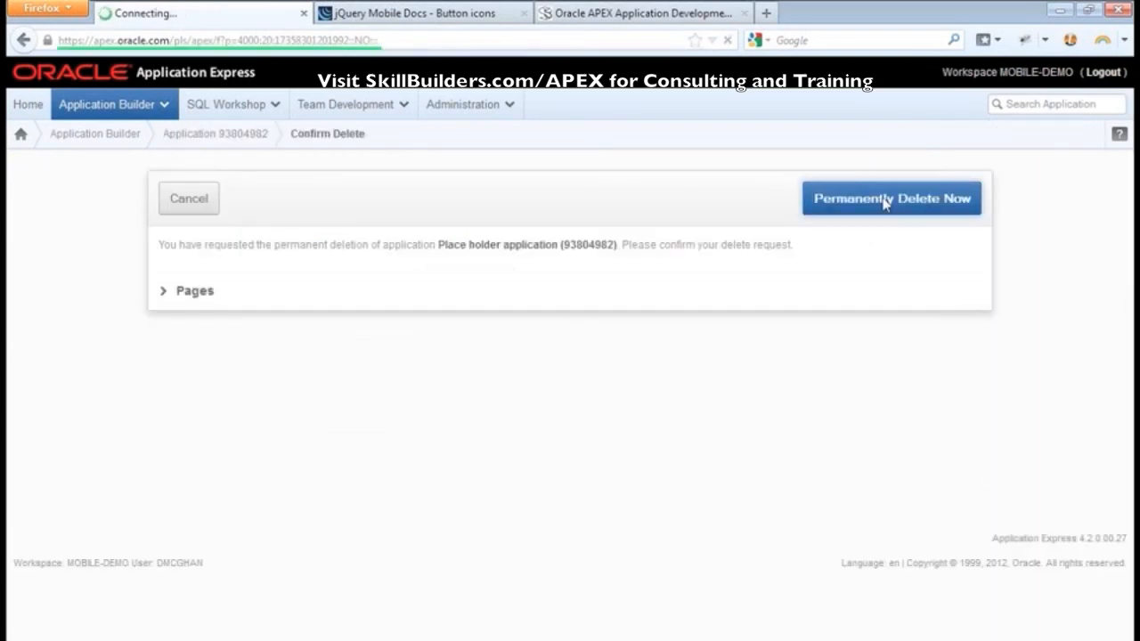
{"action": "left_click", "coordinate": [890, 197]}
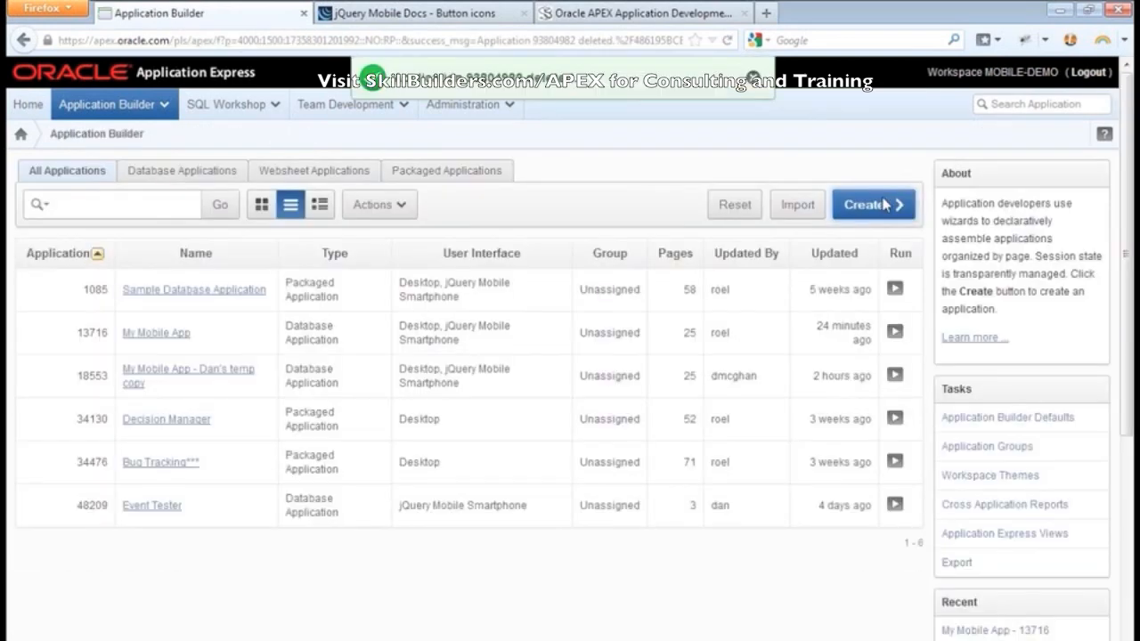
{"action": "left_click", "coordinate": [873, 204]}
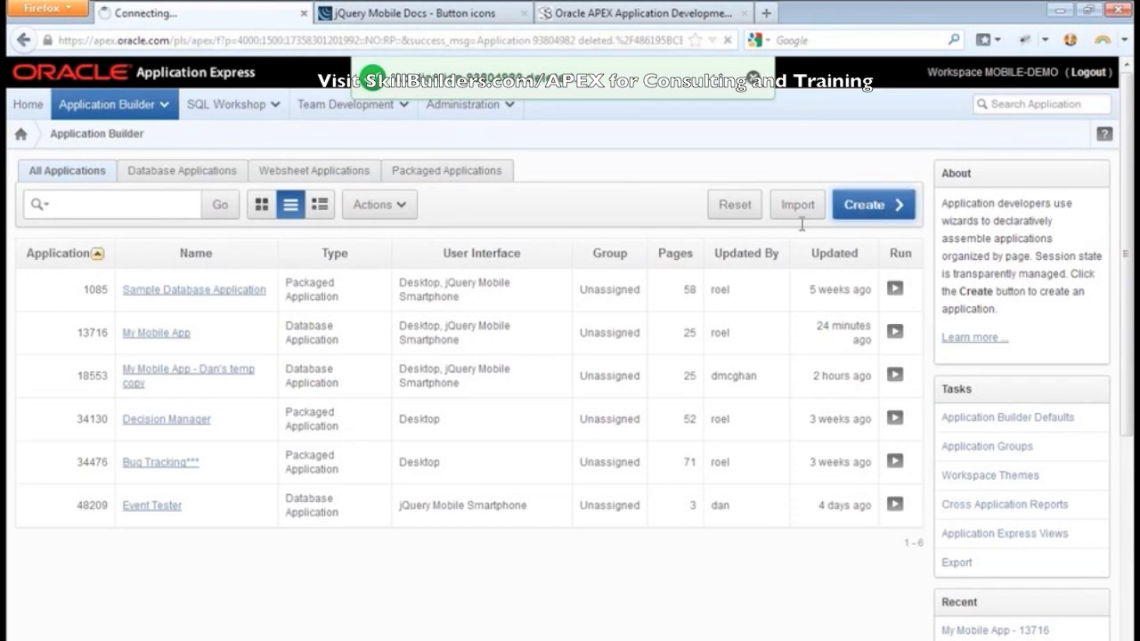
Create database application 'Sample Database Application - Mobile' with a jQuery Mobile Smartphone interface.
{"action": "left_click", "coordinate": [872, 204]}
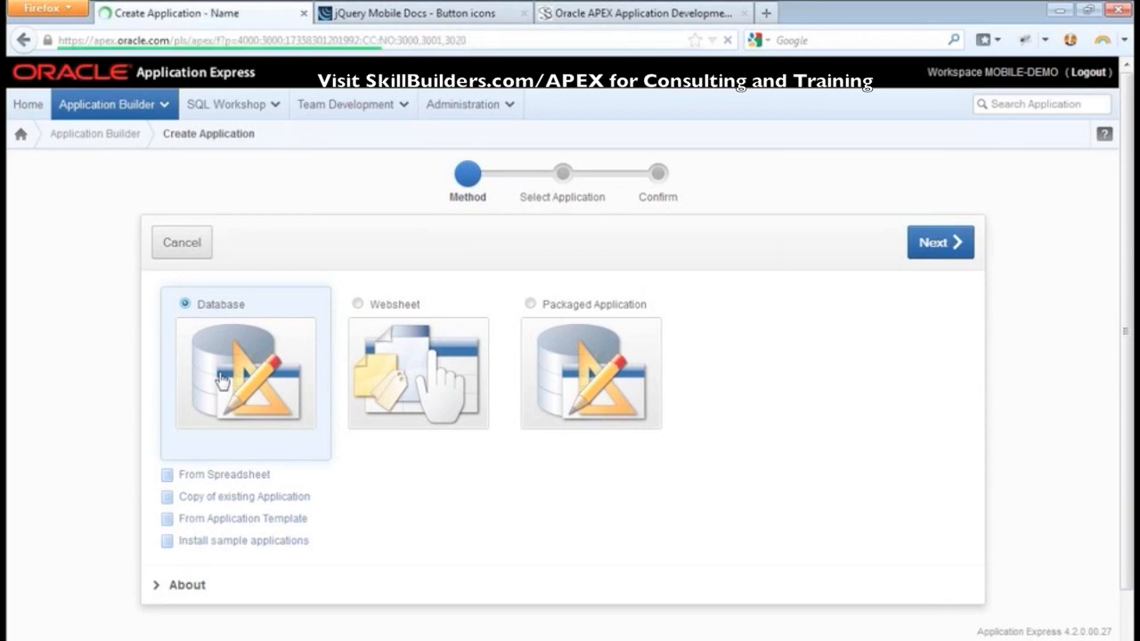
{"action": "left_click", "coordinate": [940, 241]}
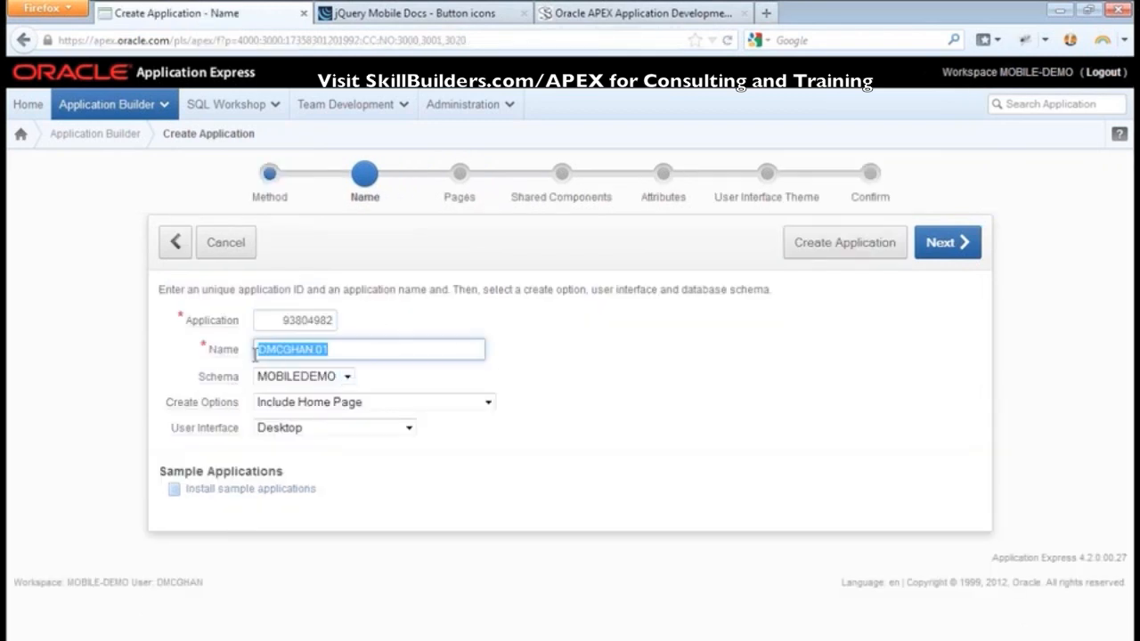
{"action": "mouse_move", "coordinate": [503, 361]}
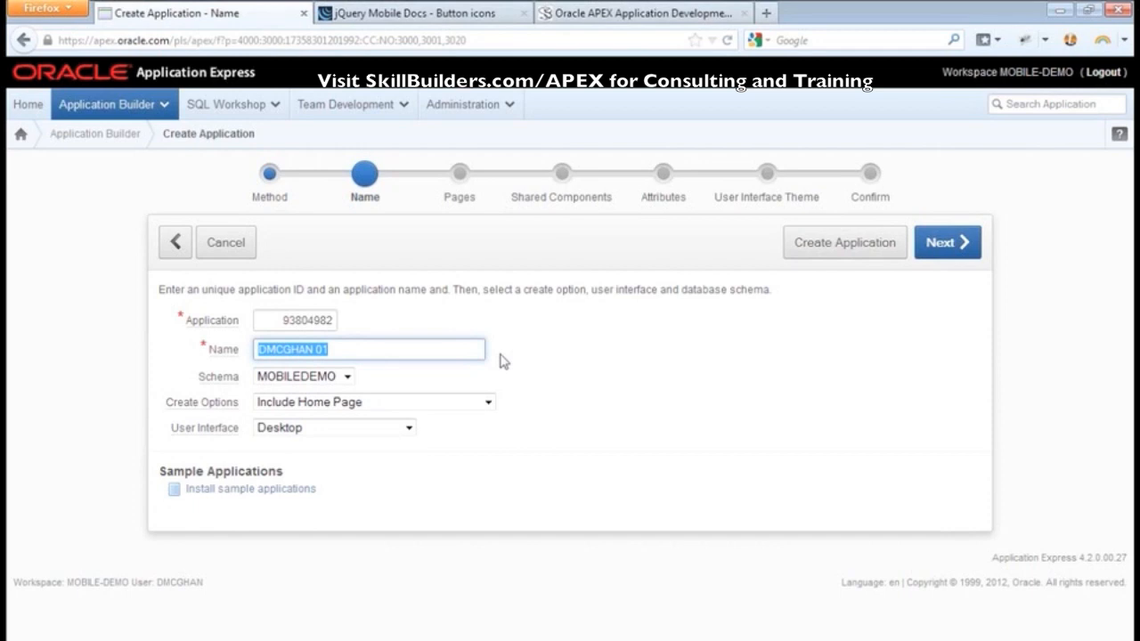
{"action": "type", "text": "Sample Database Application - Mobile"}
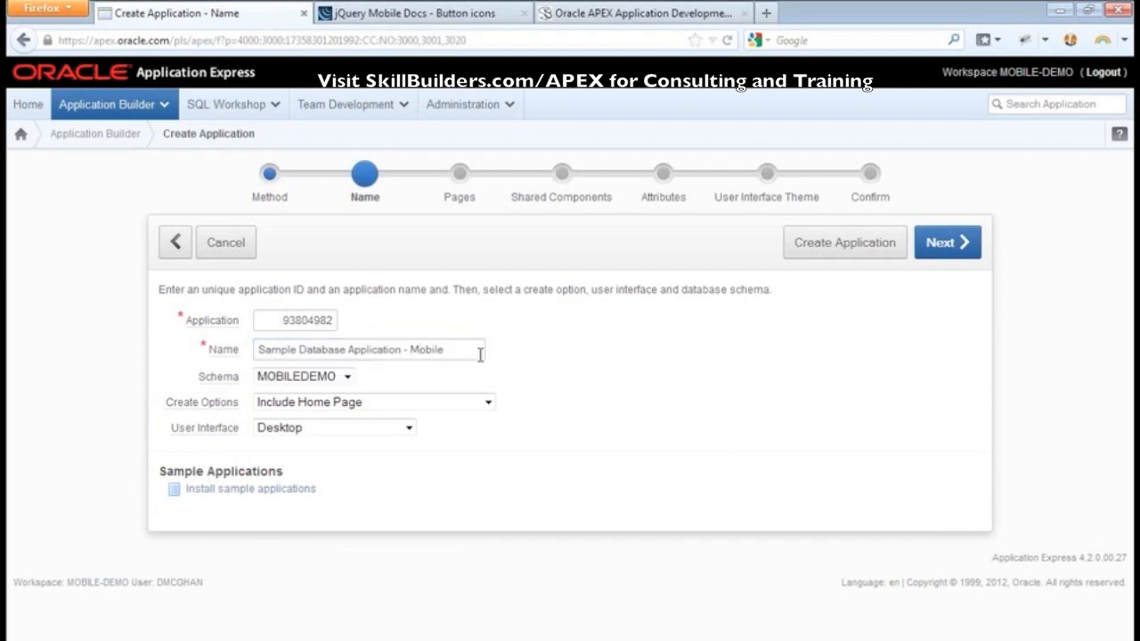
{"action": "mouse_move", "coordinate": [467, 355]}
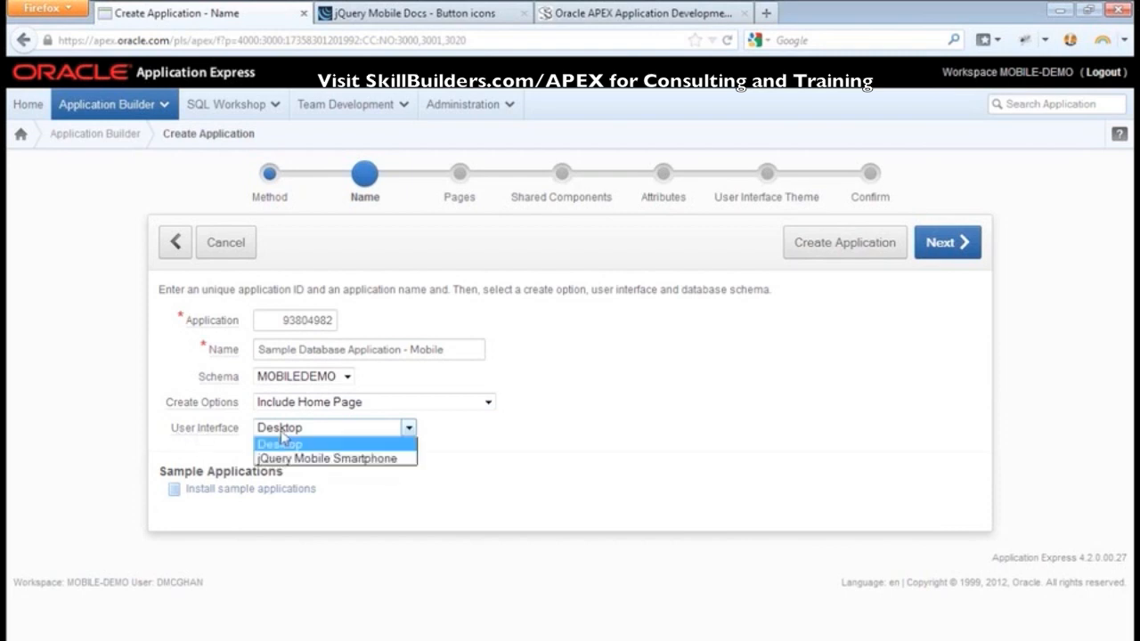
{"action": "left_click", "coordinate": [325, 457]}
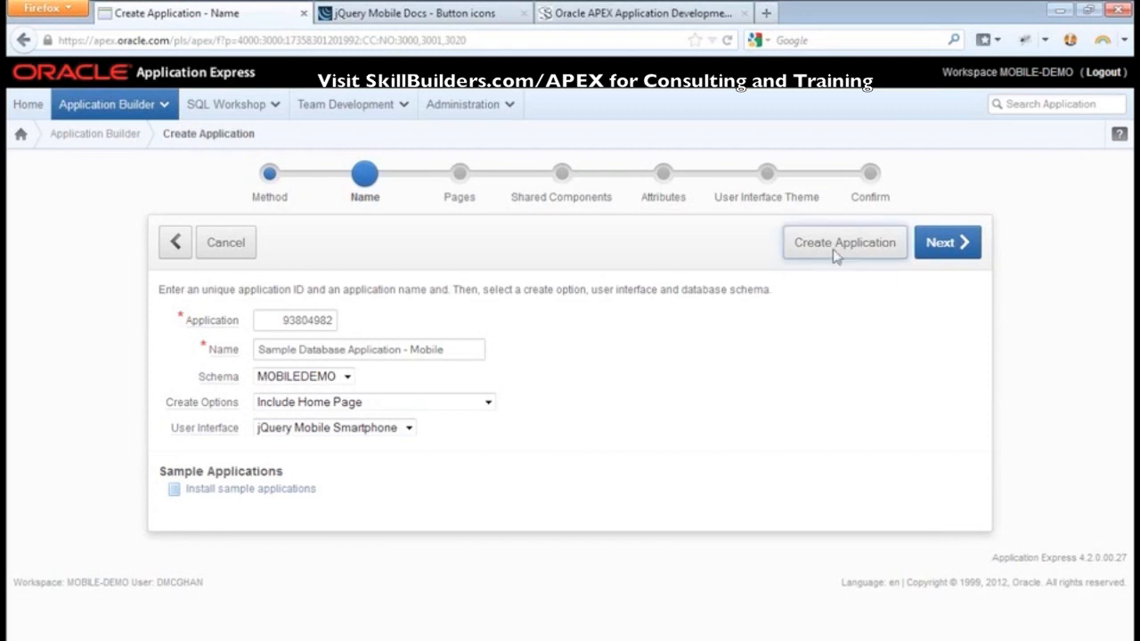
{"action": "left_click", "coordinate": [843, 242]}
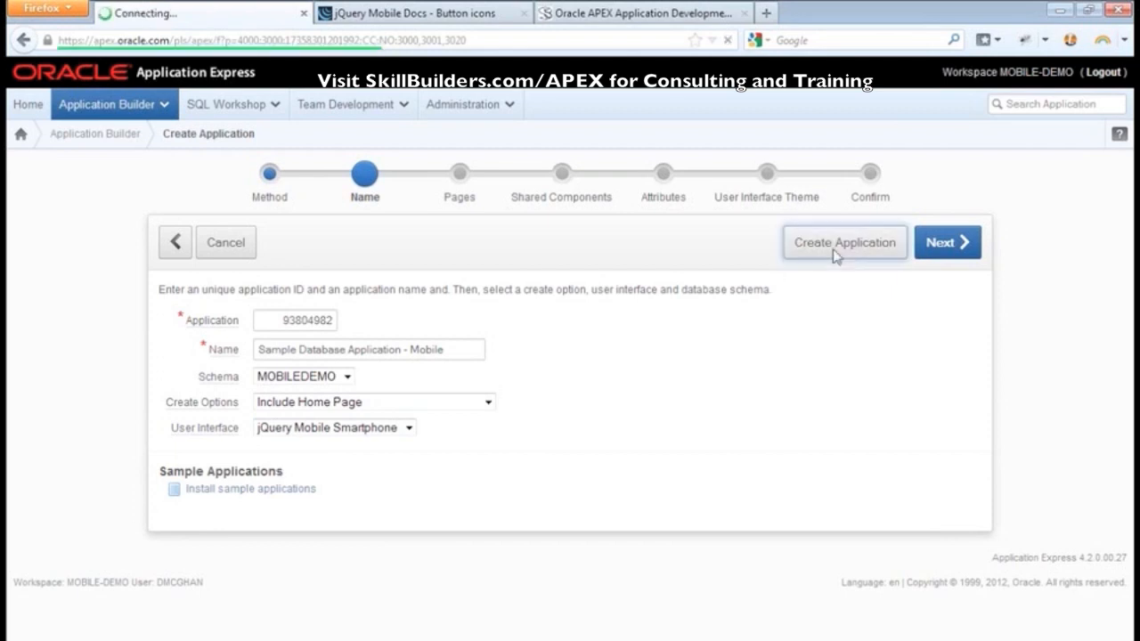
{"action": "left_click", "coordinate": [946, 241]}
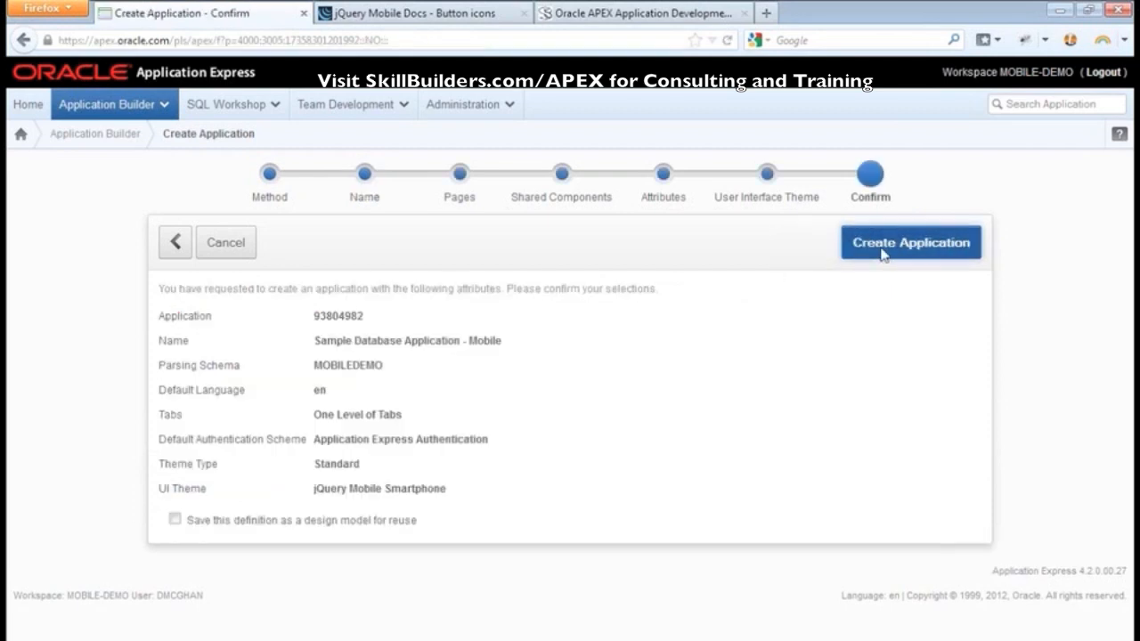
{"action": "left_click", "coordinate": [910, 242]}
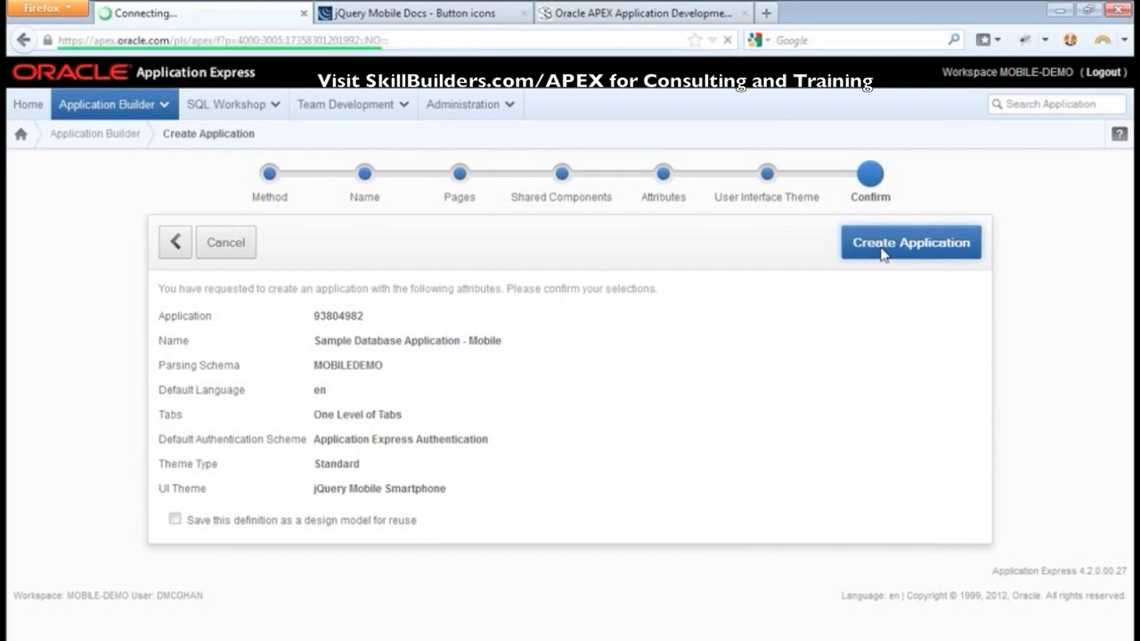
{"action": "left_click", "coordinate": [910, 242]}
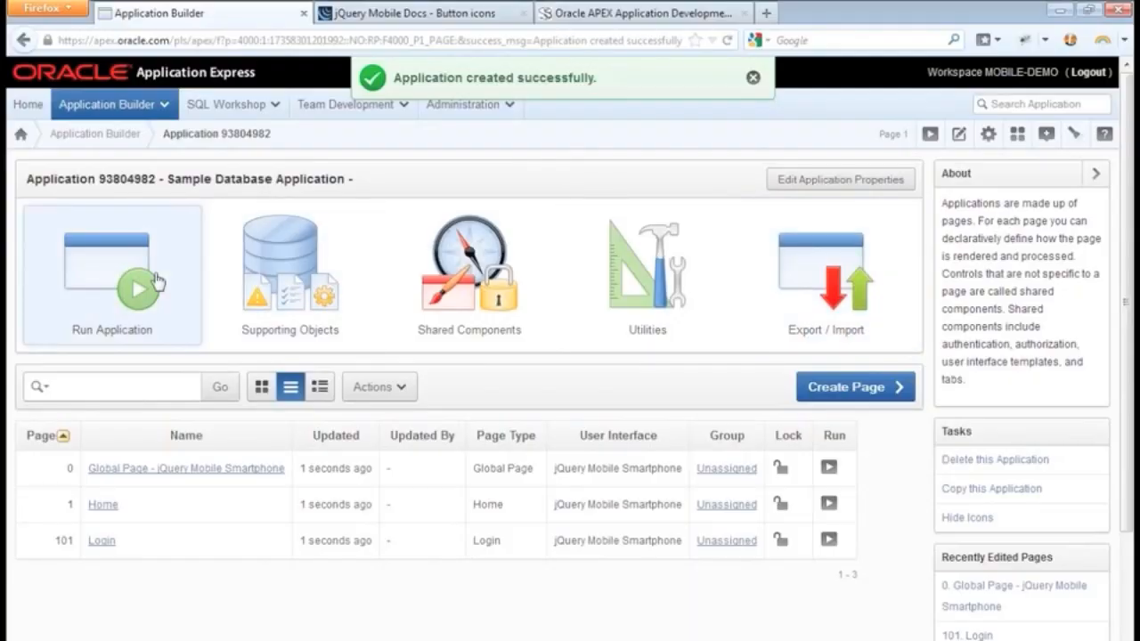
{"action": "mouse_move", "coordinate": [86, 293]}
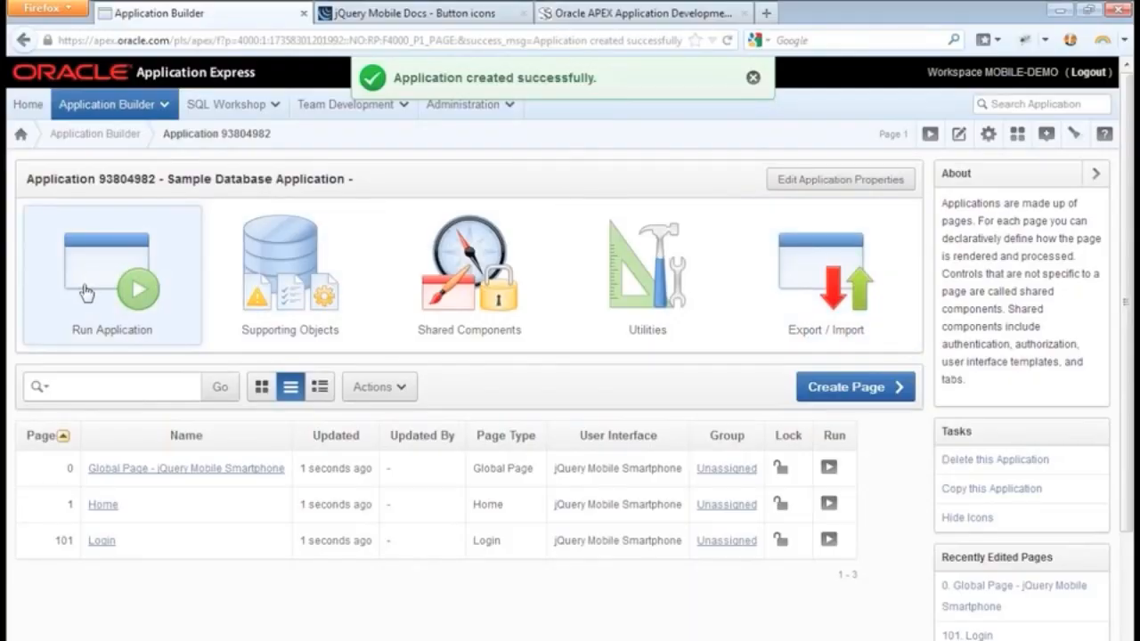
Run the new mobile application and move its tab into a separate window.
{"action": "left_click", "coordinate": [110, 274]}
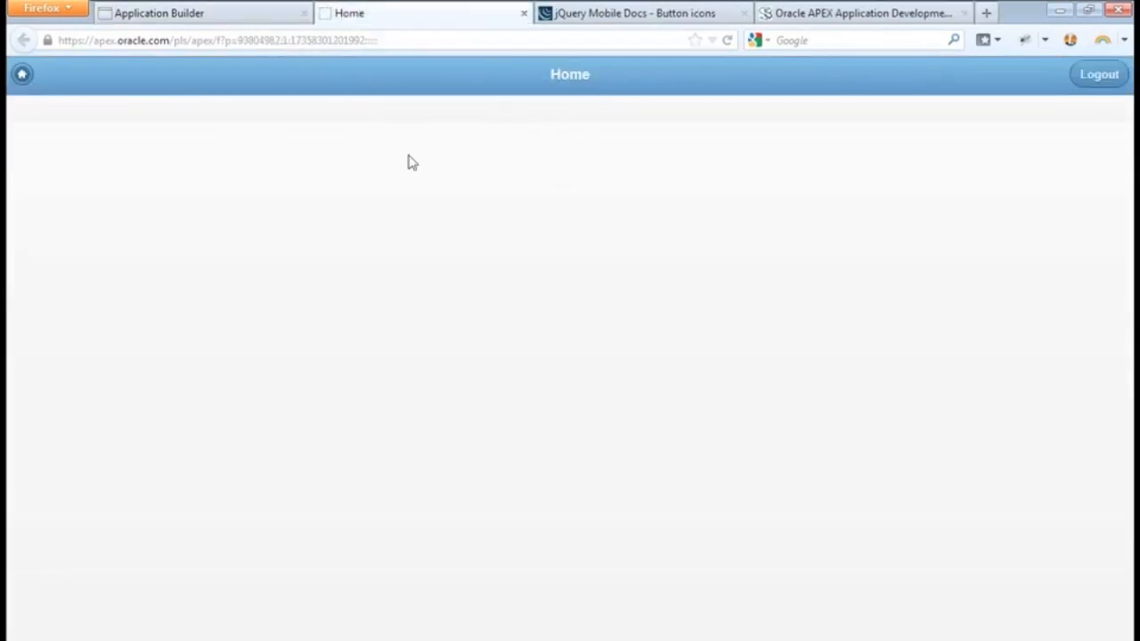
{"action": "right_click", "coordinate": [486, 349]}
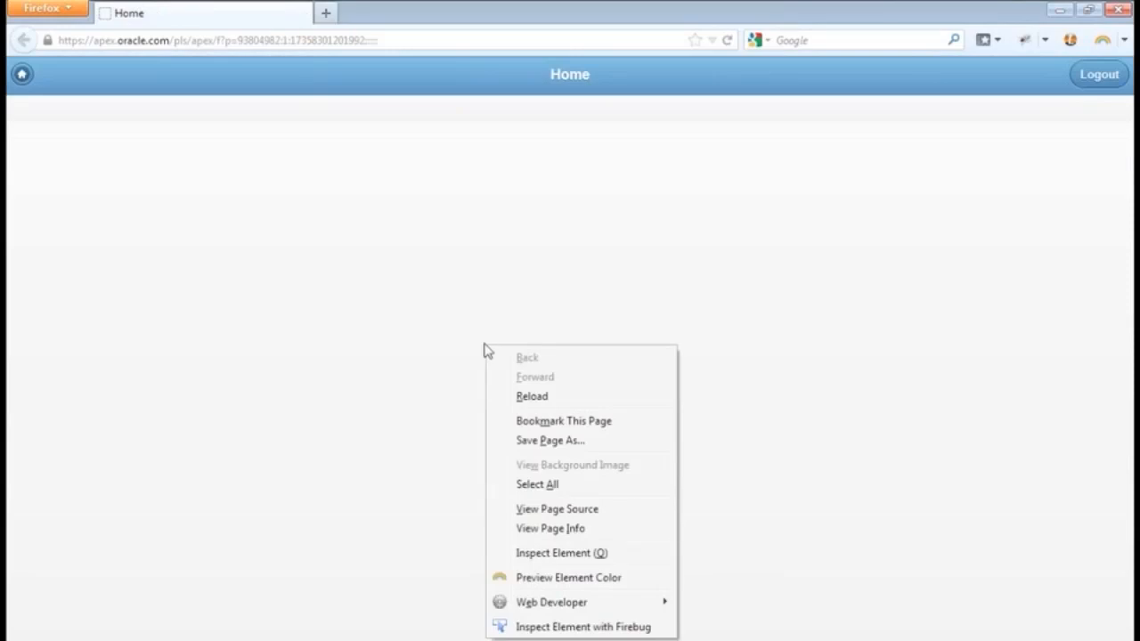
{"action": "mouse_move", "coordinate": [559, 626]}
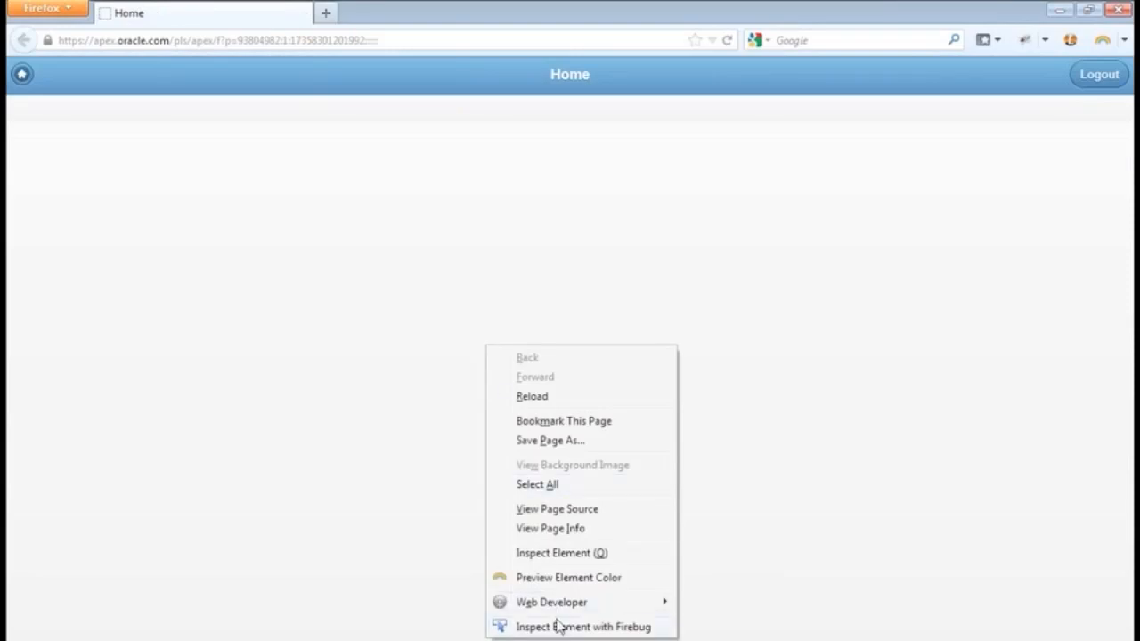
{"action": "left_click", "coordinate": [552, 602]}
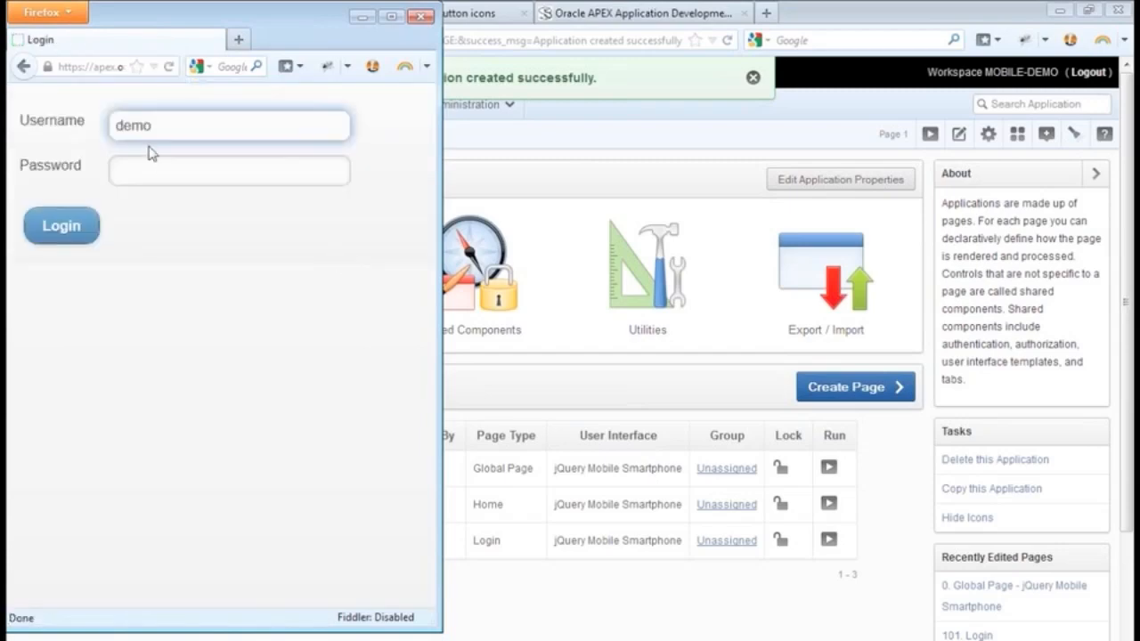
{"action": "mouse_move", "coordinate": [203, 365]}
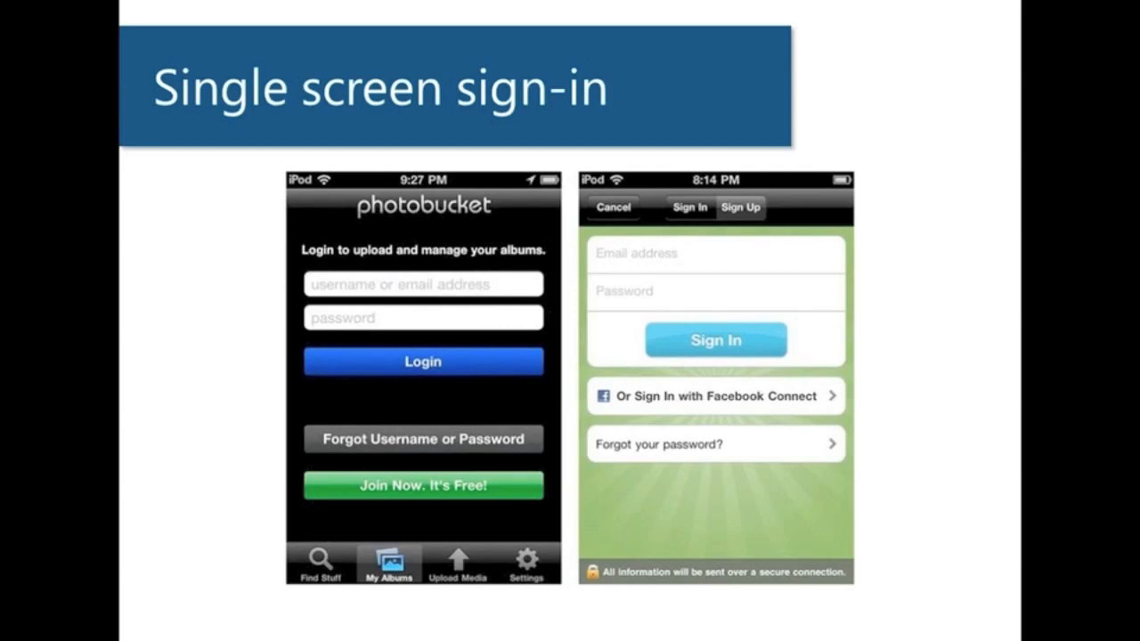
{"action": "mouse_move", "coordinate": [579, 292]}
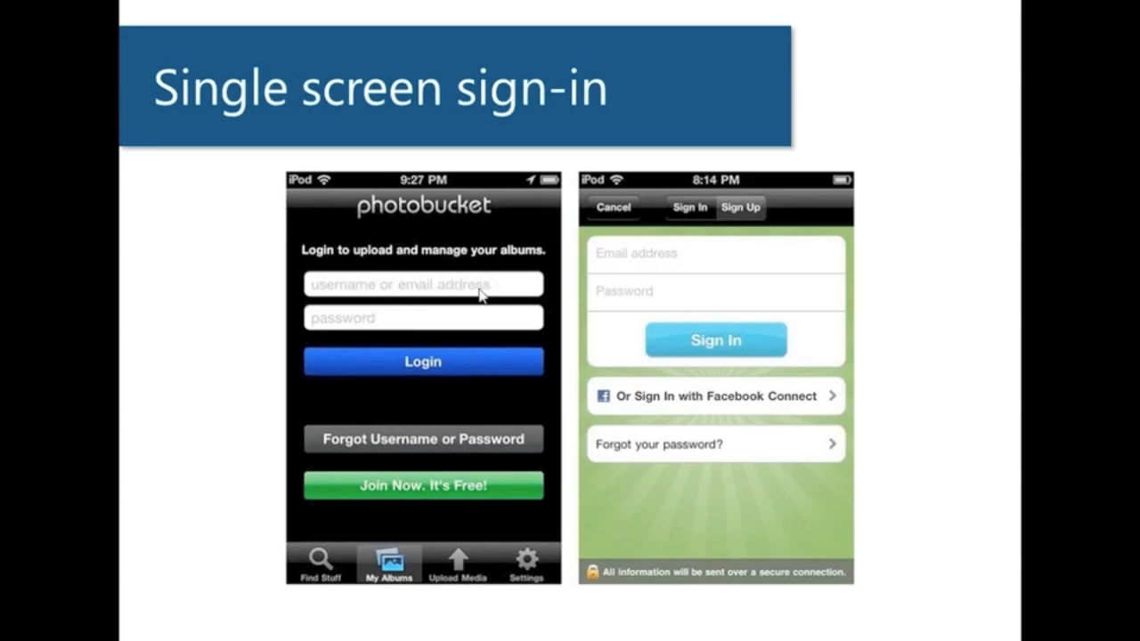
{"action": "mouse_move", "coordinate": [429, 373]}
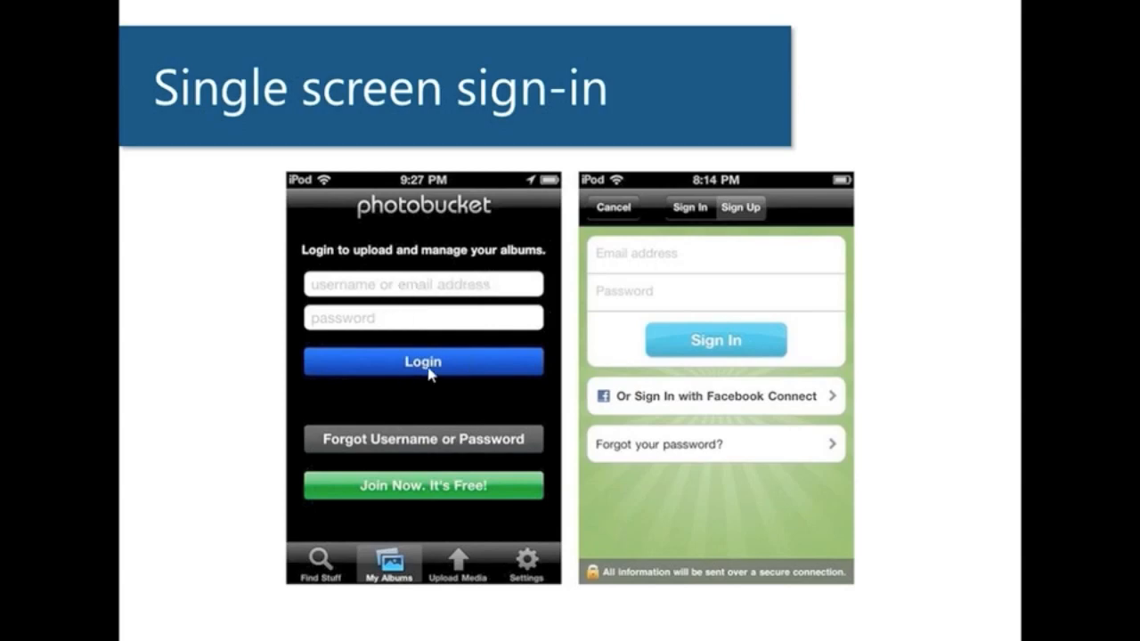
{"action": "mouse_move", "coordinate": [610, 344]}
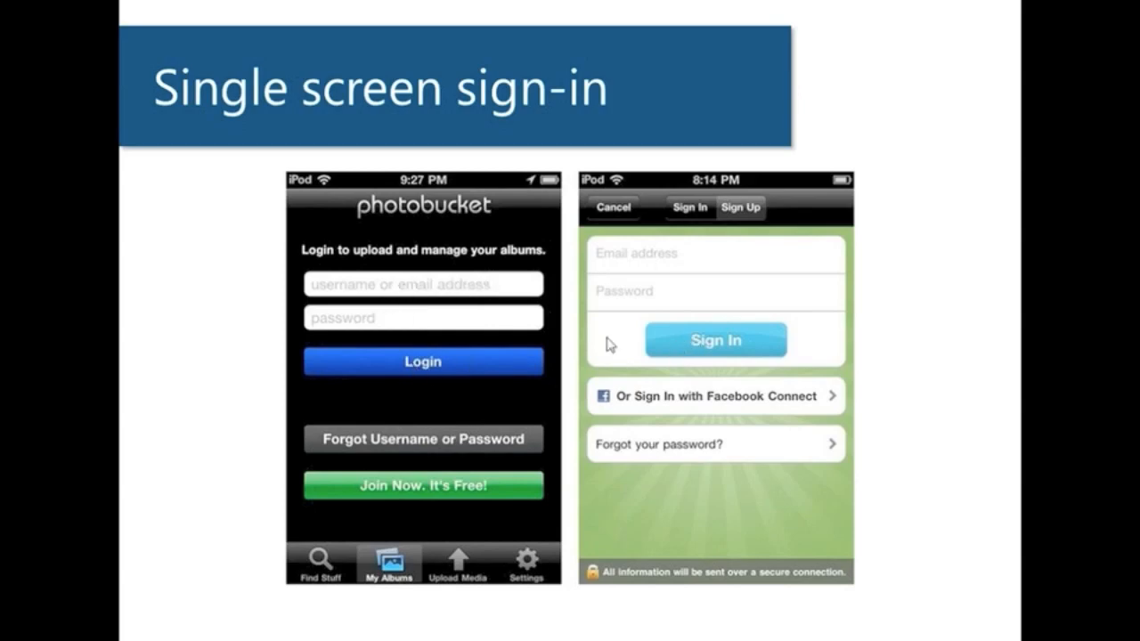
{"action": "mouse_move", "coordinate": [488, 479]}
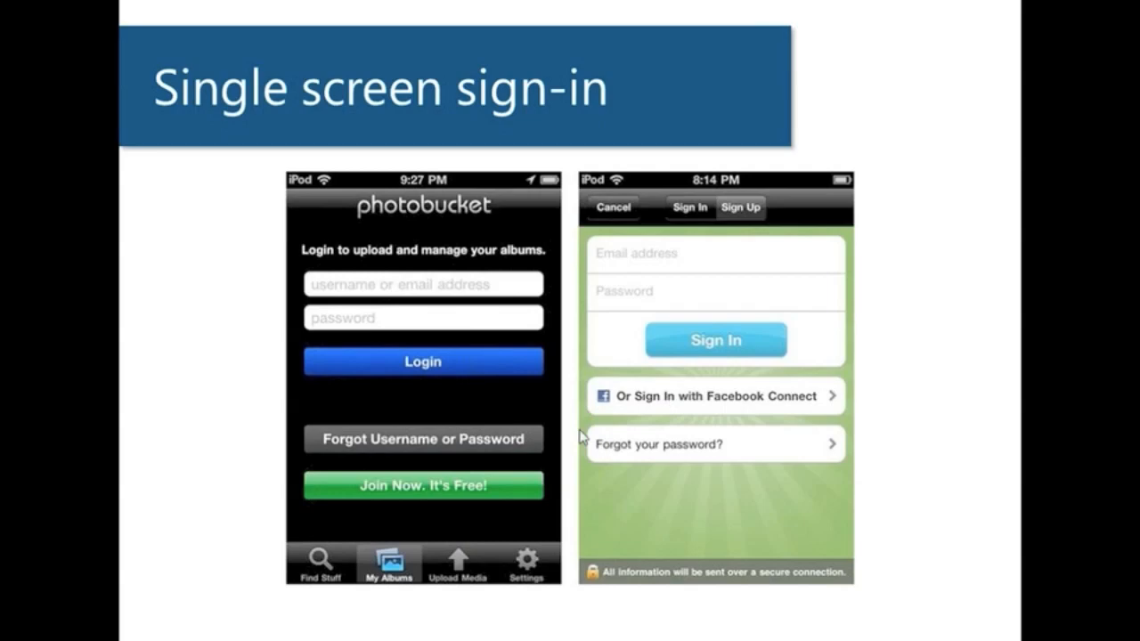
{"action": "mouse_move", "coordinate": [570, 454]}
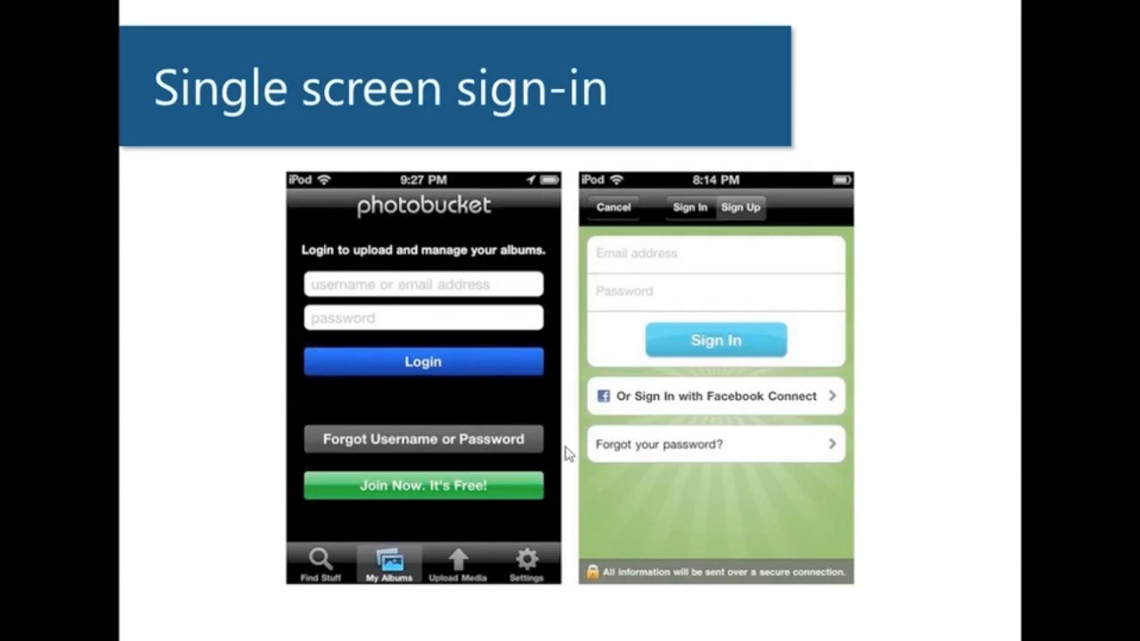
{"action": "mouse_move", "coordinate": [545, 459]}
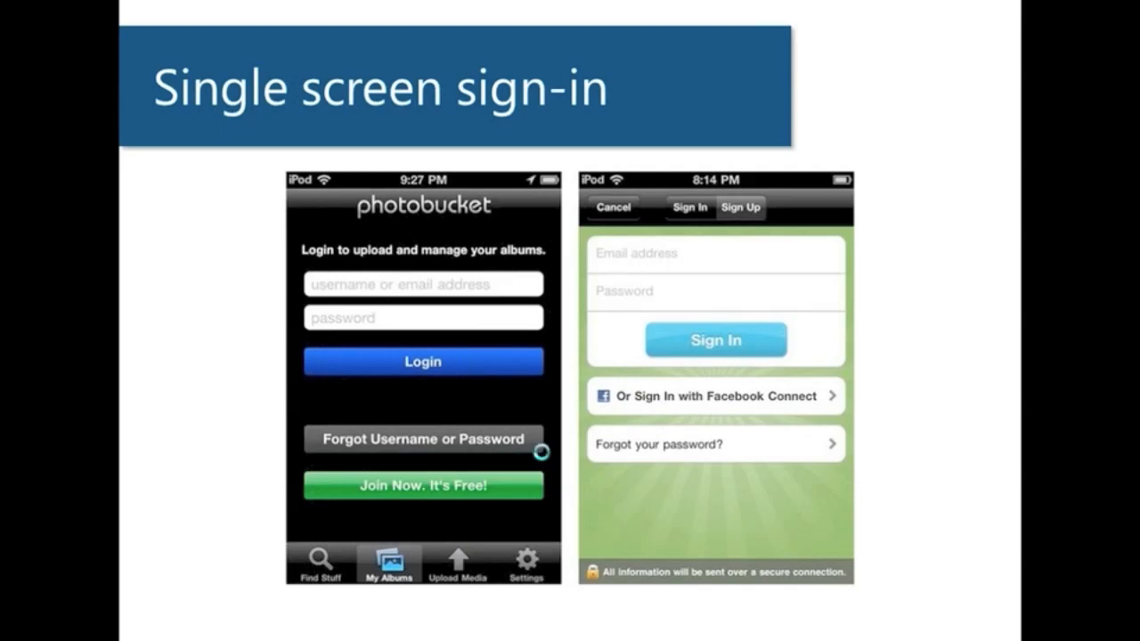
Advance to the 'Sign-in or register up front' slide comparing Kik and Springpad.
{"action": "key", "text": "right"}
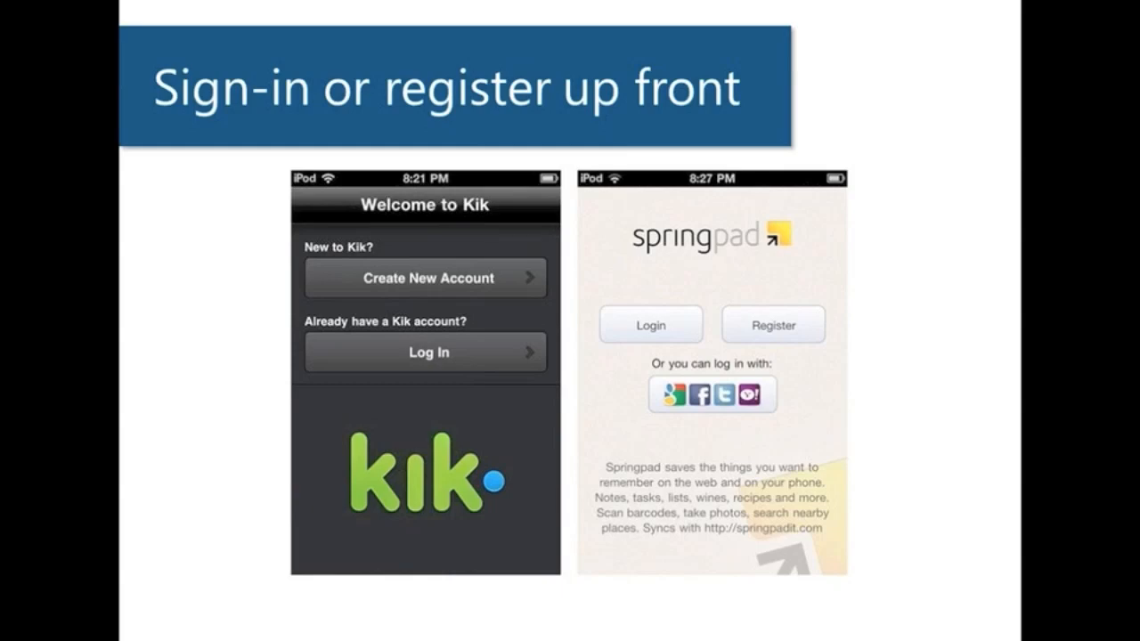
{"action": "mouse_move", "coordinate": [485, 398]}
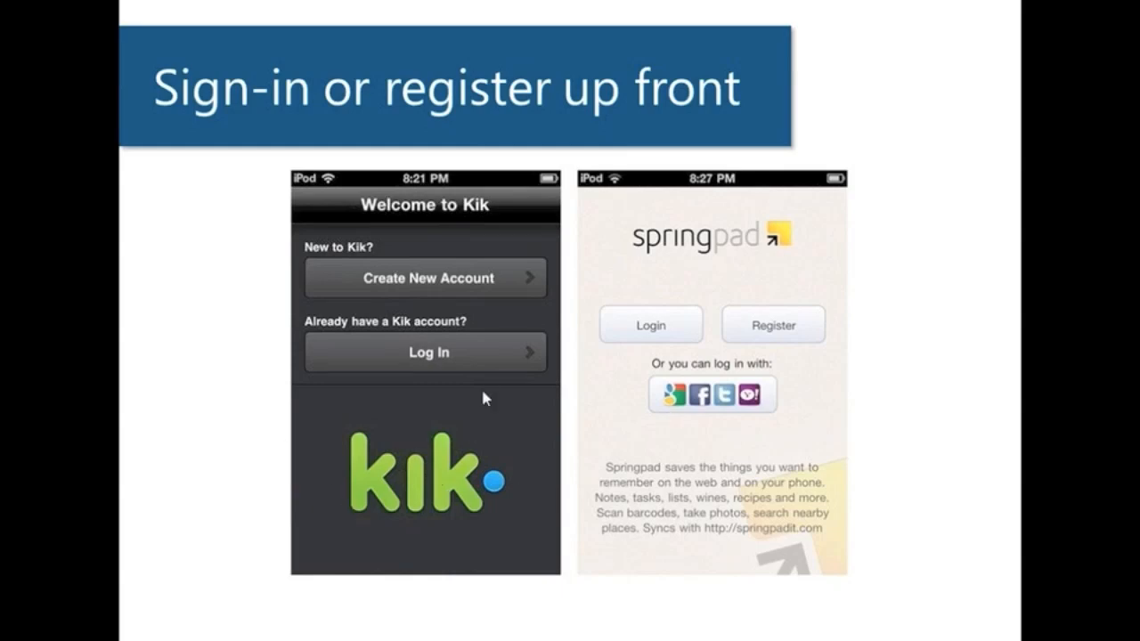
{"action": "mouse_move", "coordinate": [801, 236]}
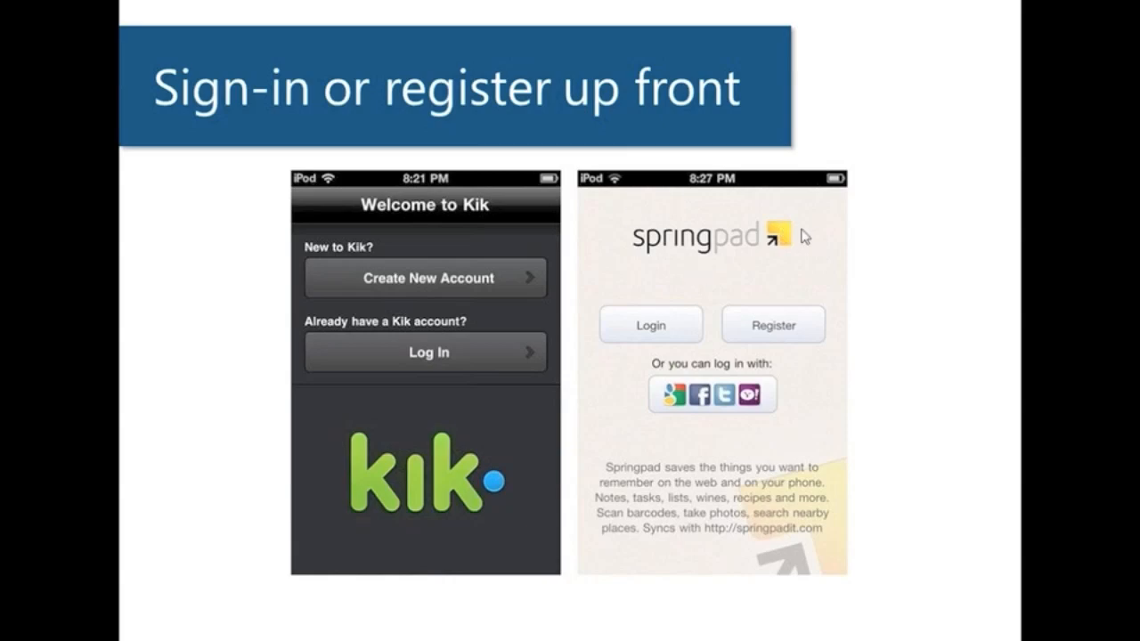